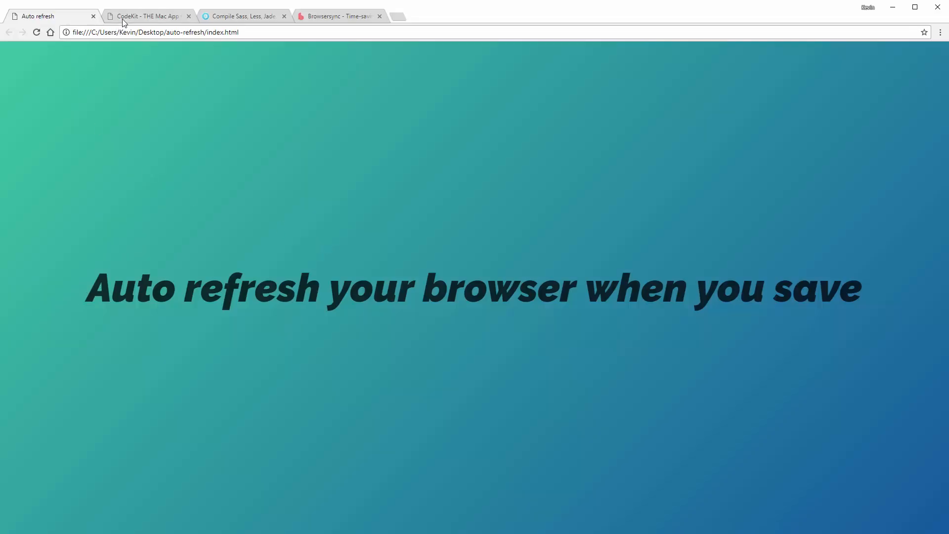
- Look over the CodeKit homepage's app preview, then move on to the Prepros site
click(145, 16)
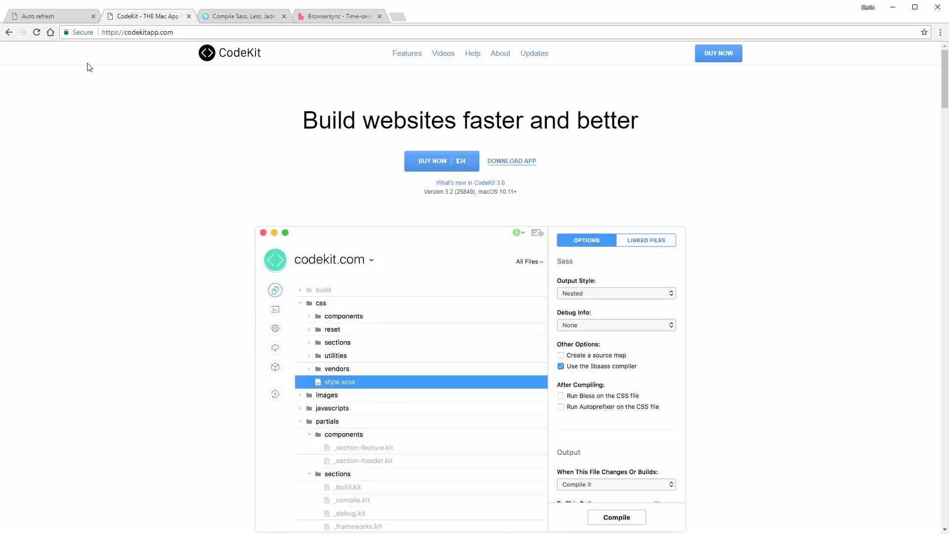
click(335, 421)
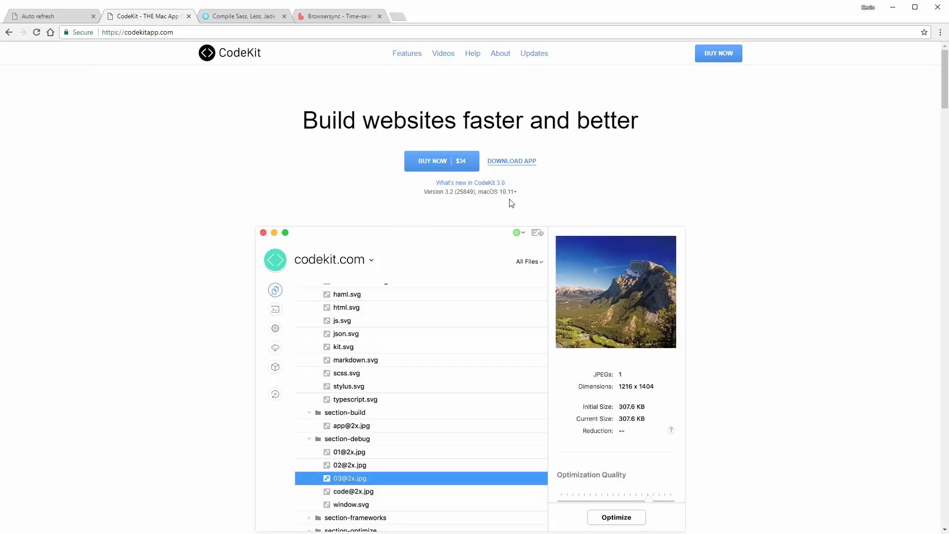
click(339, 381)
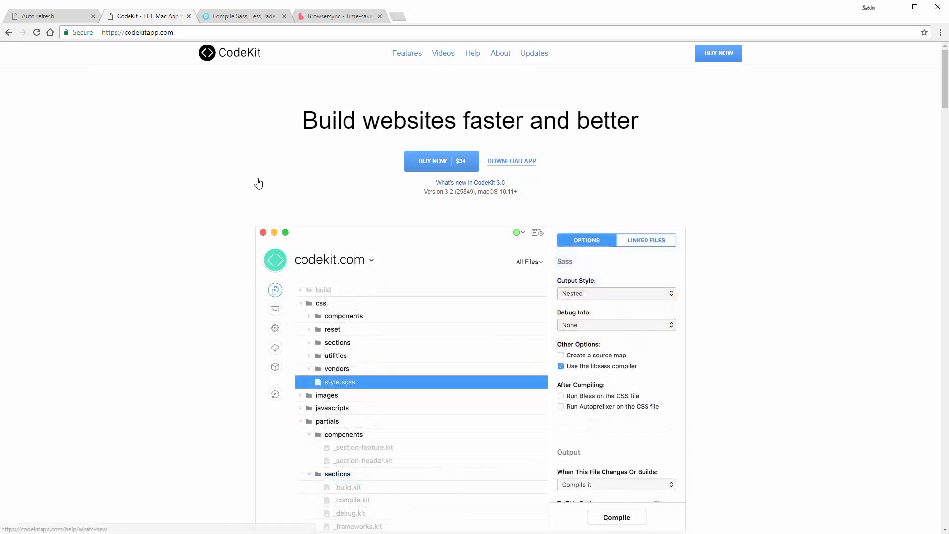
click(334, 421)
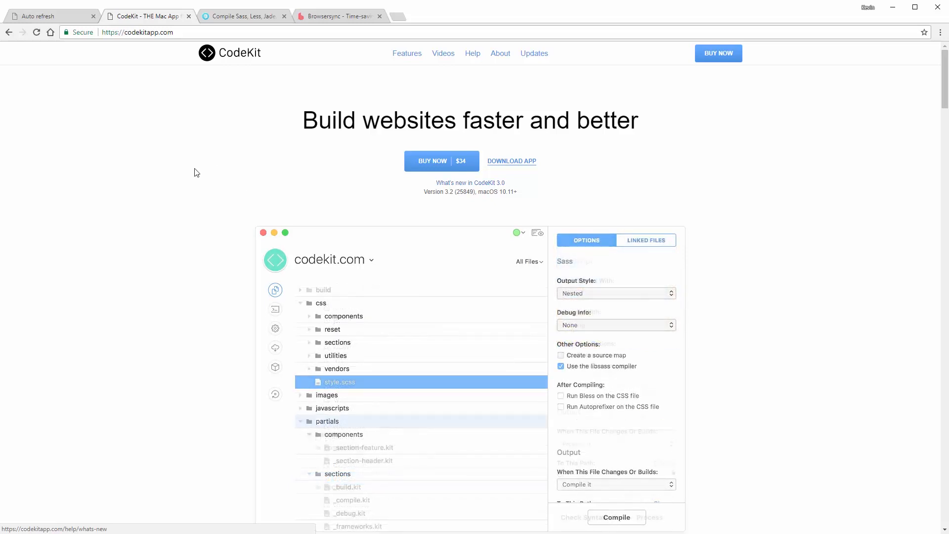
click(335, 421)
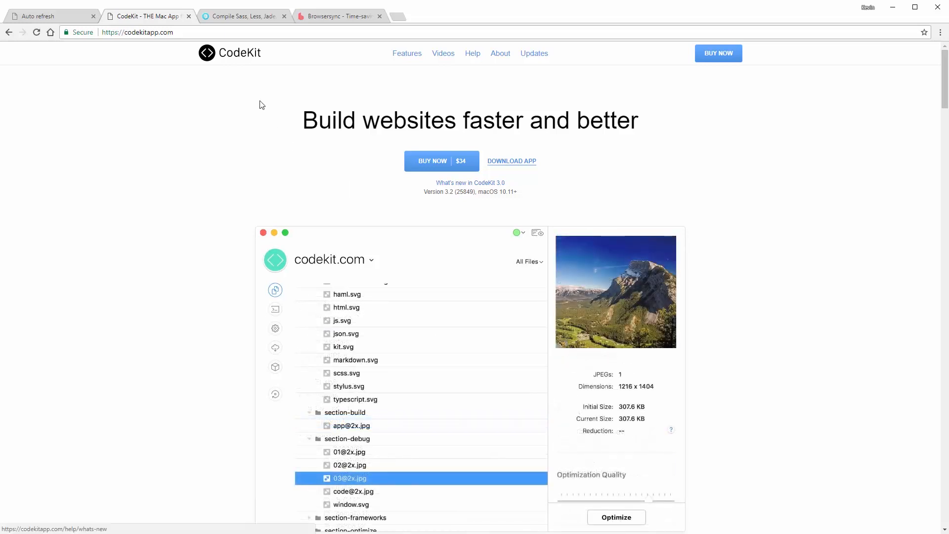
click(242, 16)
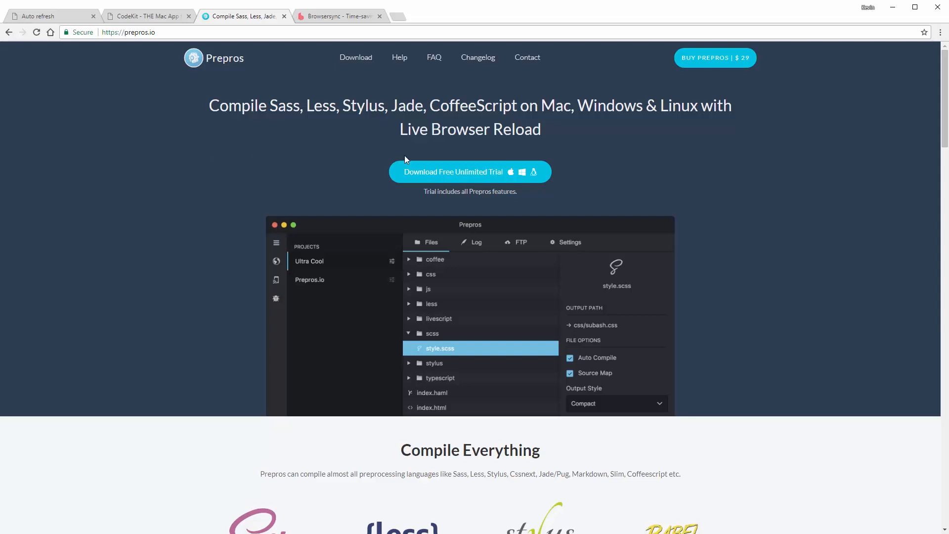
mouse_move(745, 155)
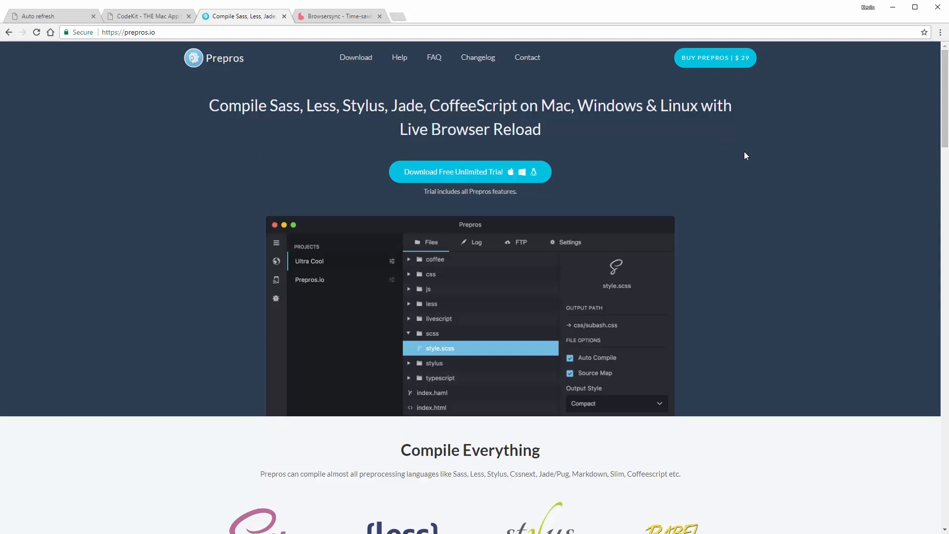
mouse_move(550, 193)
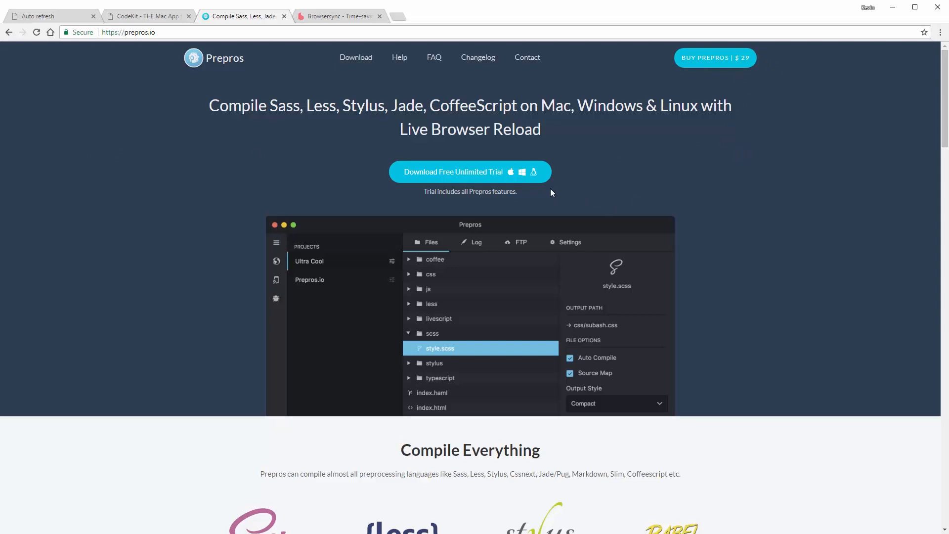
mouse_move(608, 201)
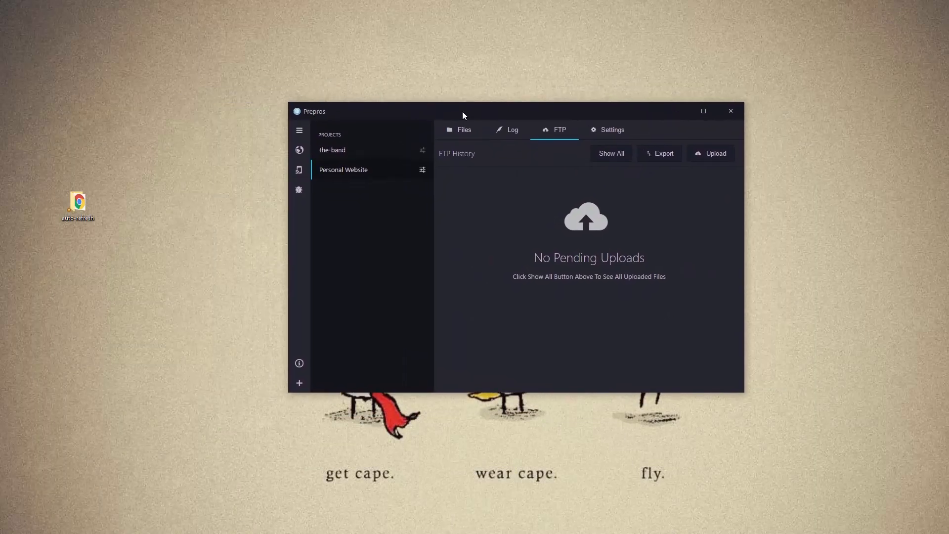
mouse_move(199, 106)
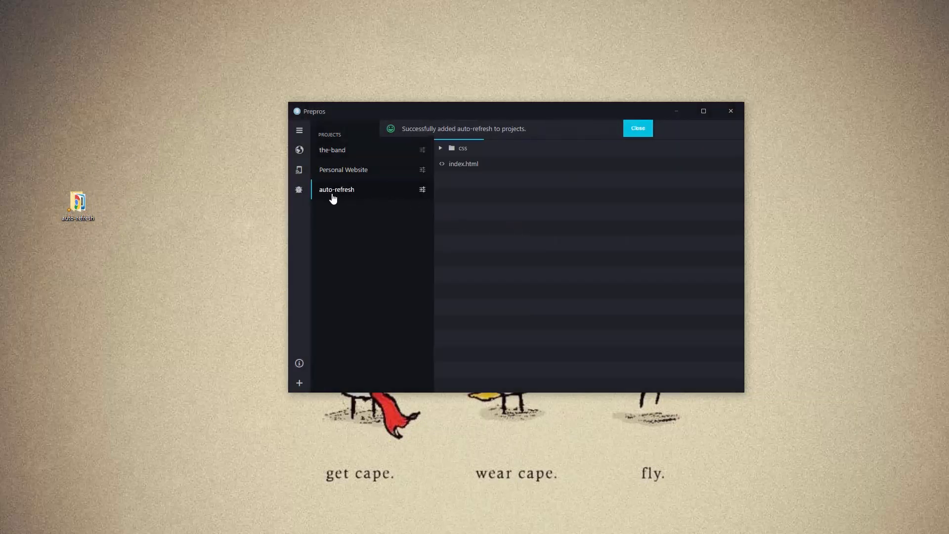
mouse_move(356, 198)
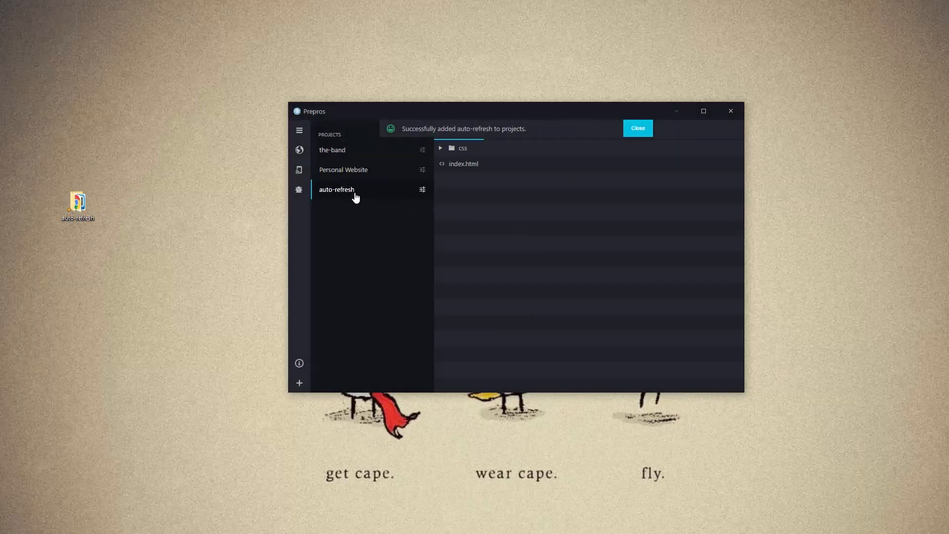
- Select the newly added auto-refresh project and show its quick live reload toggles
click(637, 127)
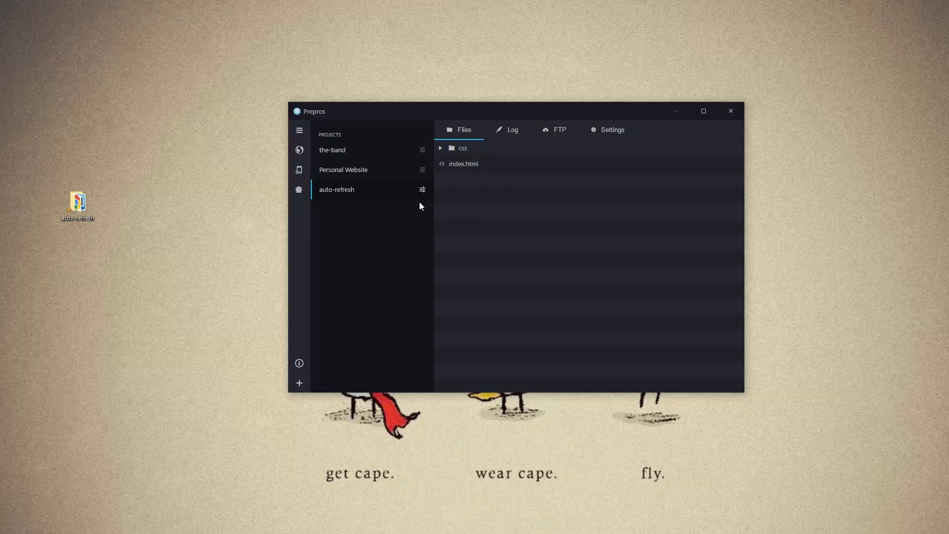
click(423, 189)
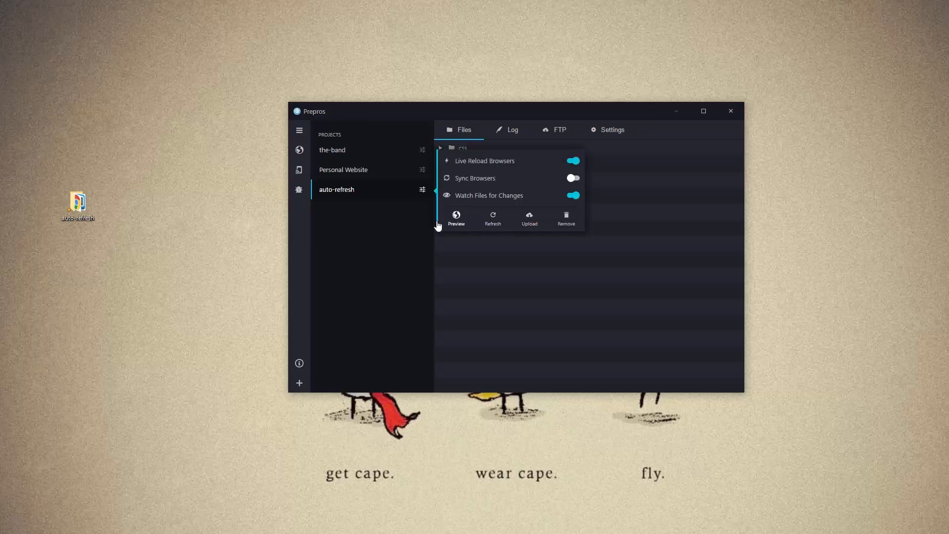
mouse_move(476, 166)
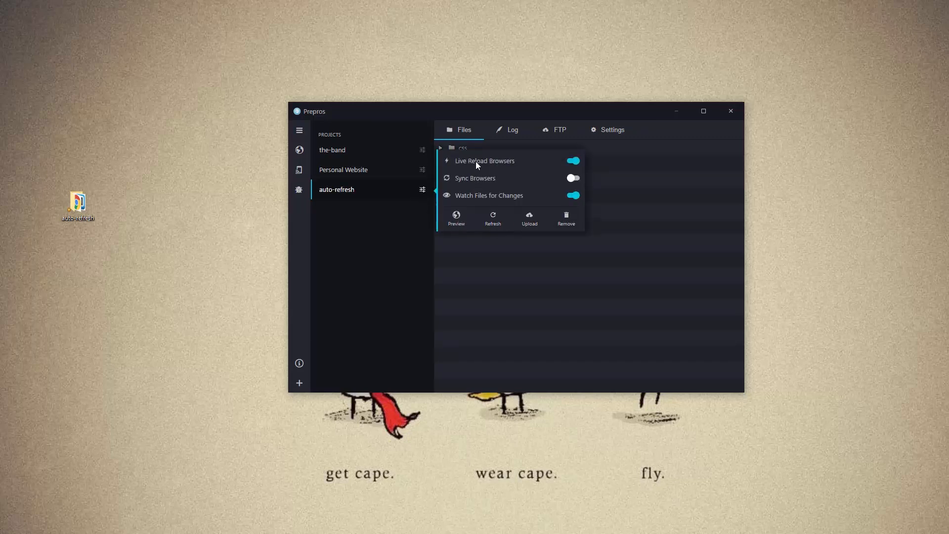
- Walk through Project Settings: File Watcher, Live Preview, Browser Sync, ending on Live Reload with zero delay
click(646, 240)
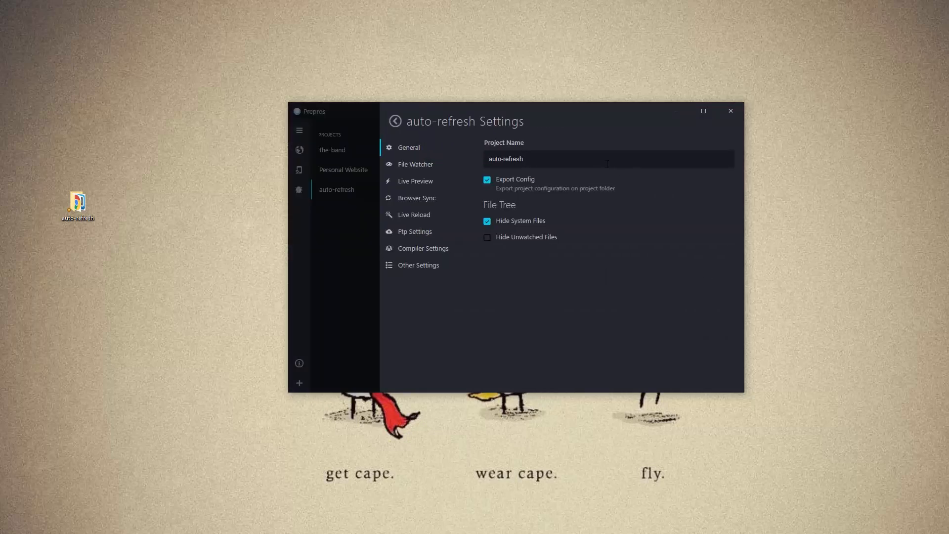
mouse_move(460, 178)
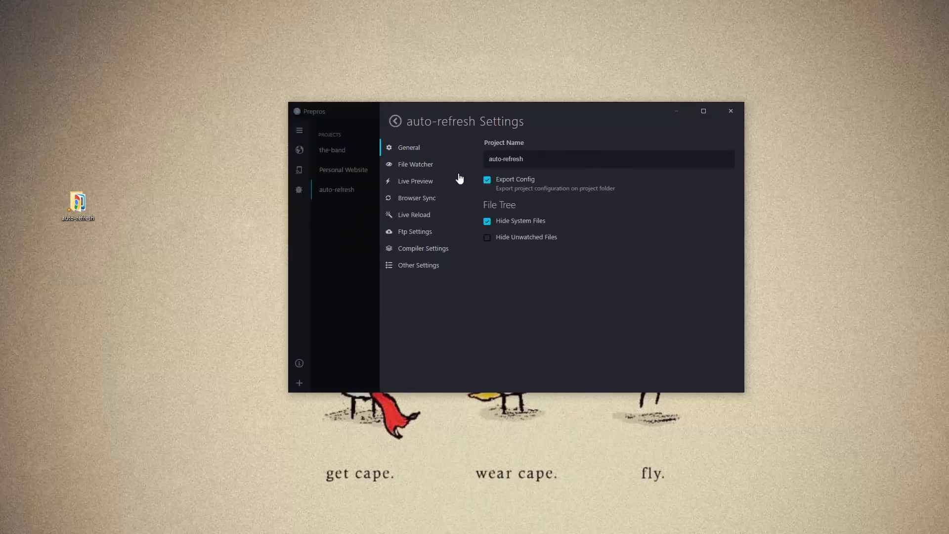
mouse_move(432, 185)
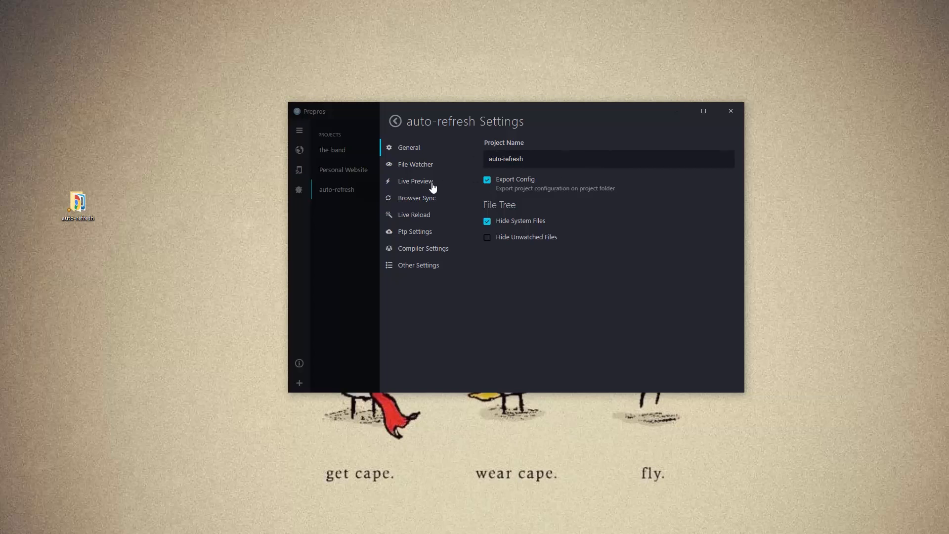
mouse_move(405, 218)
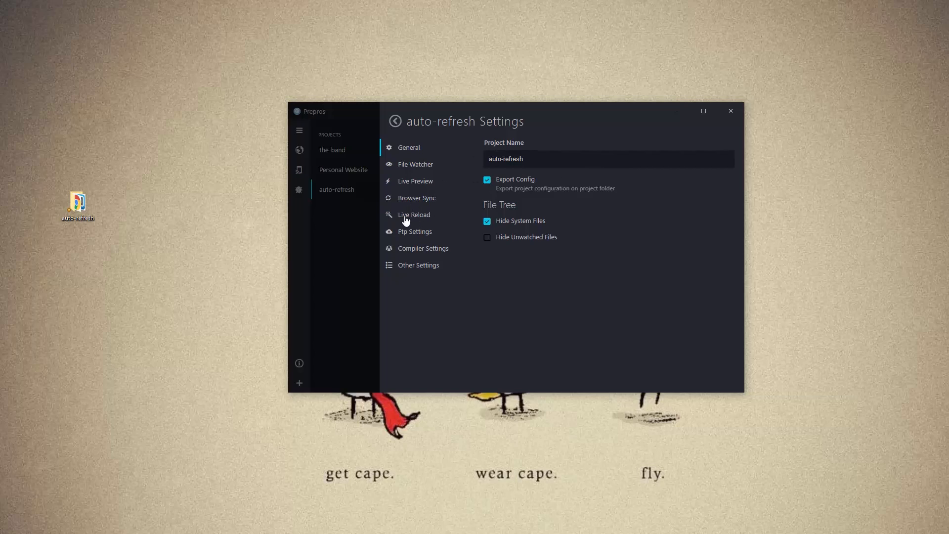
mouse_move(413, 217)
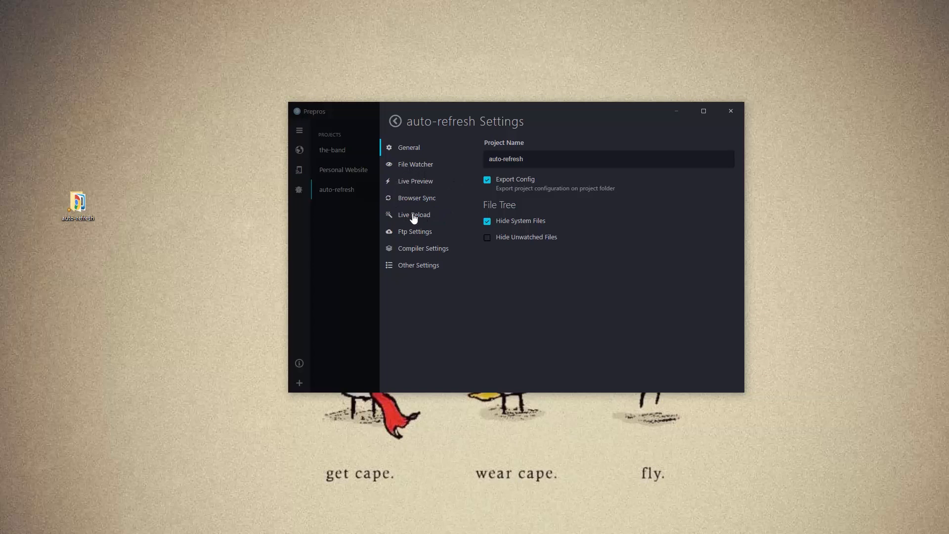
click(415, 164)
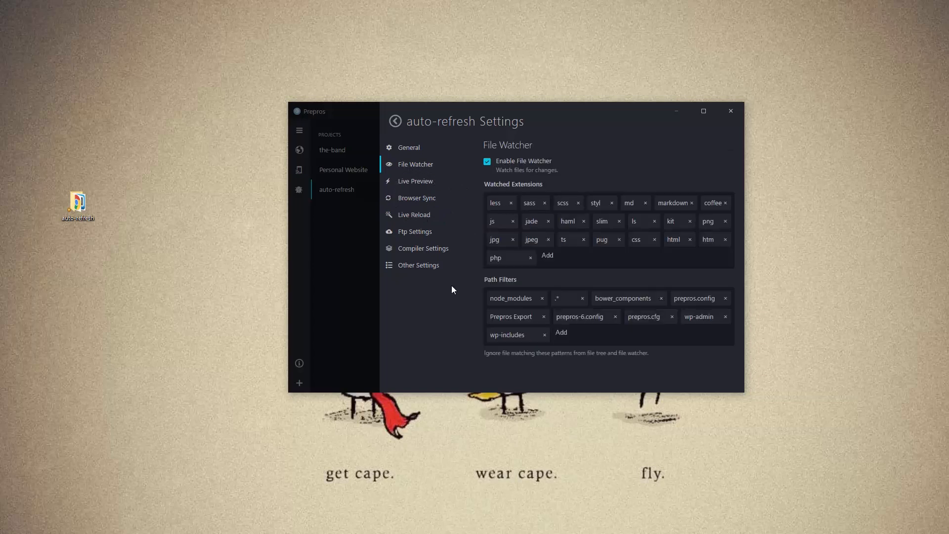
mouse_move(437, 198)
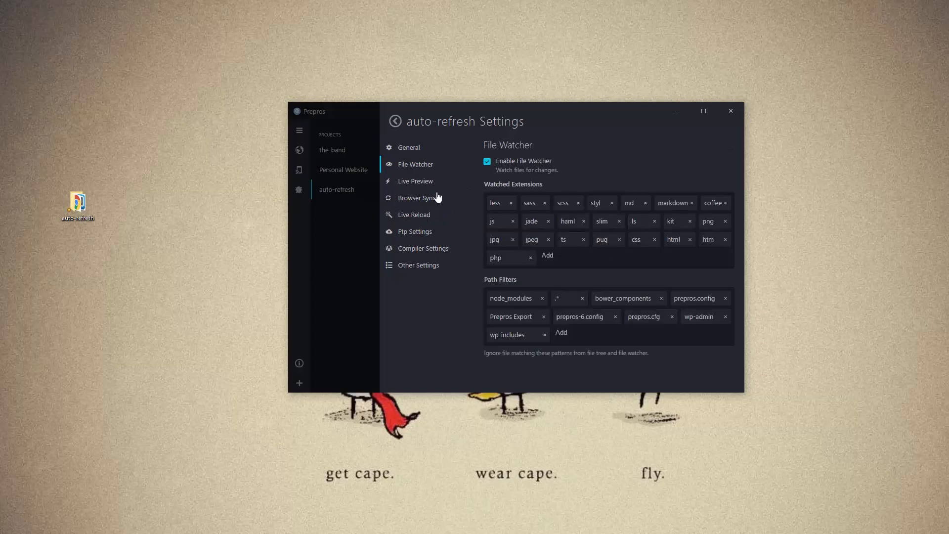
click(416, 181)
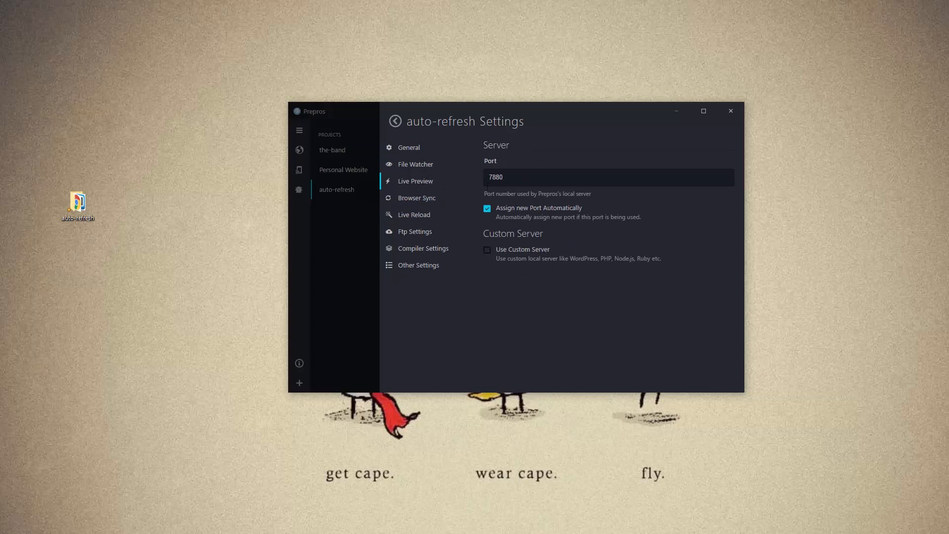
click(417, 198)
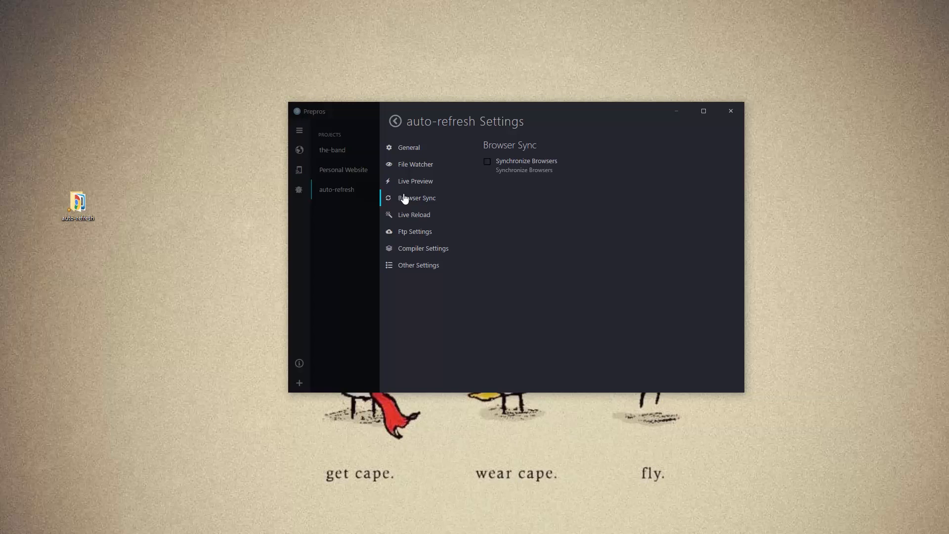
click(413, 214)
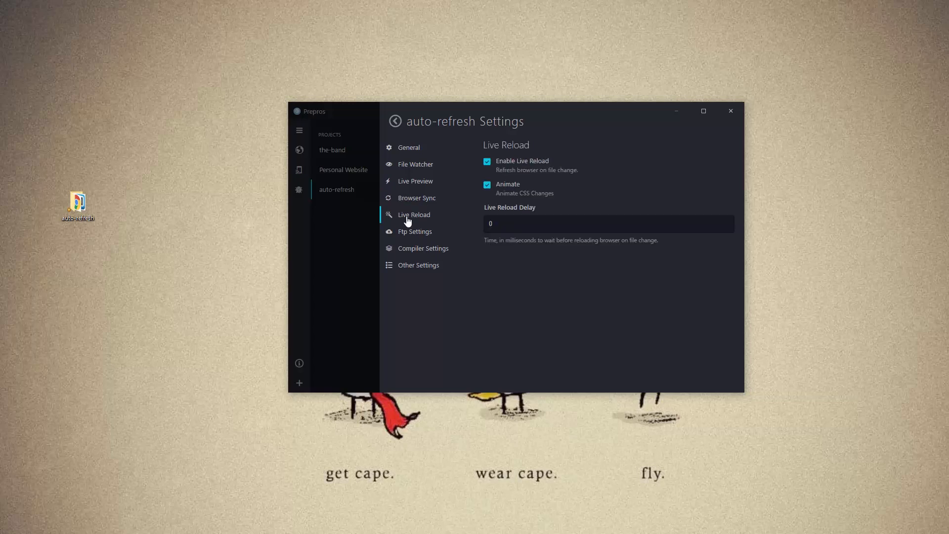
mouse_move(417, 221)
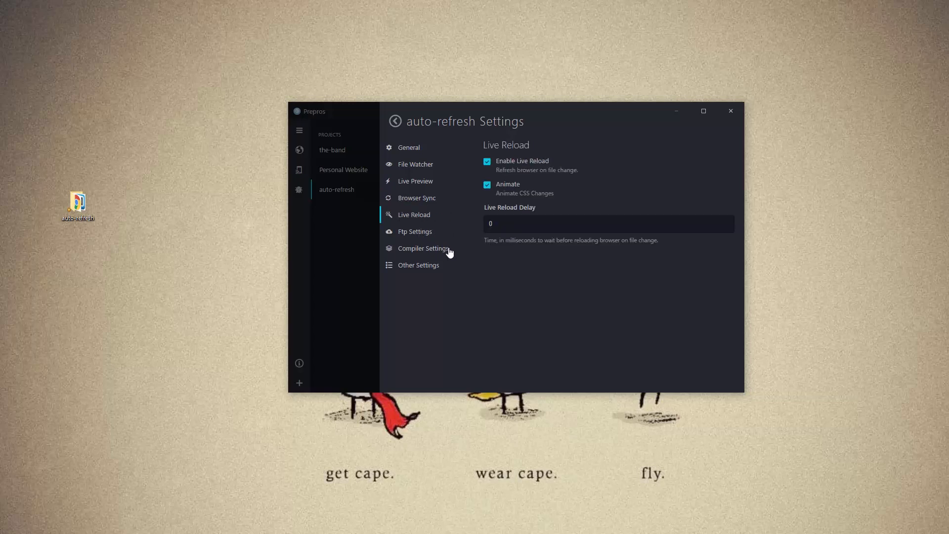
- Review Sass, then CSS (Autoprefixer, Minify), then JavaScript (Concat, Uglify, Mangle) compiler options
click(424, 248)
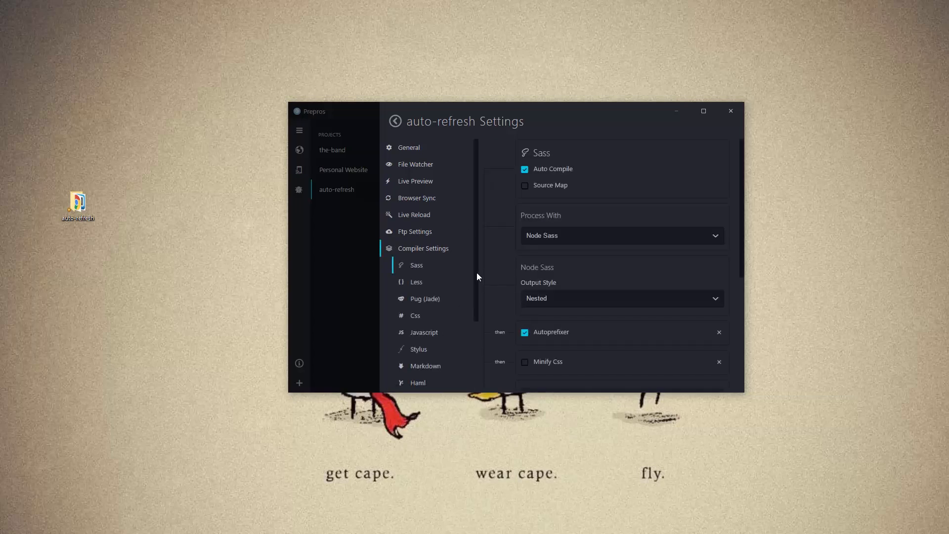
scroll(down, 3)
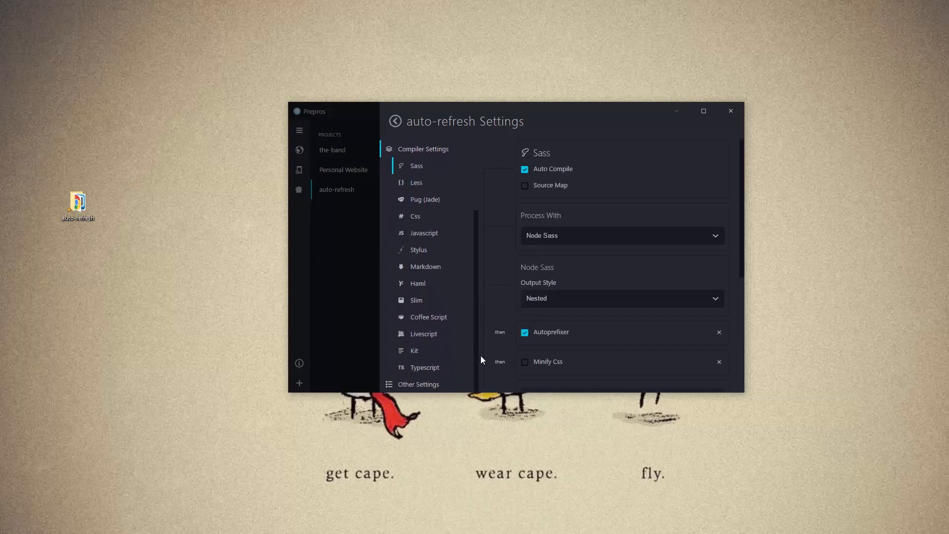
mouse_move(465, 198)
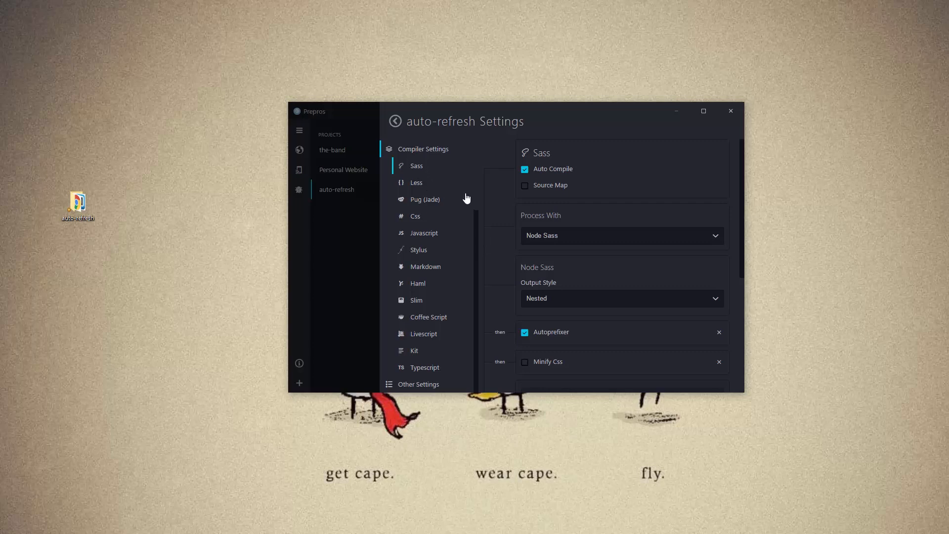
mouse_move(474, 335)
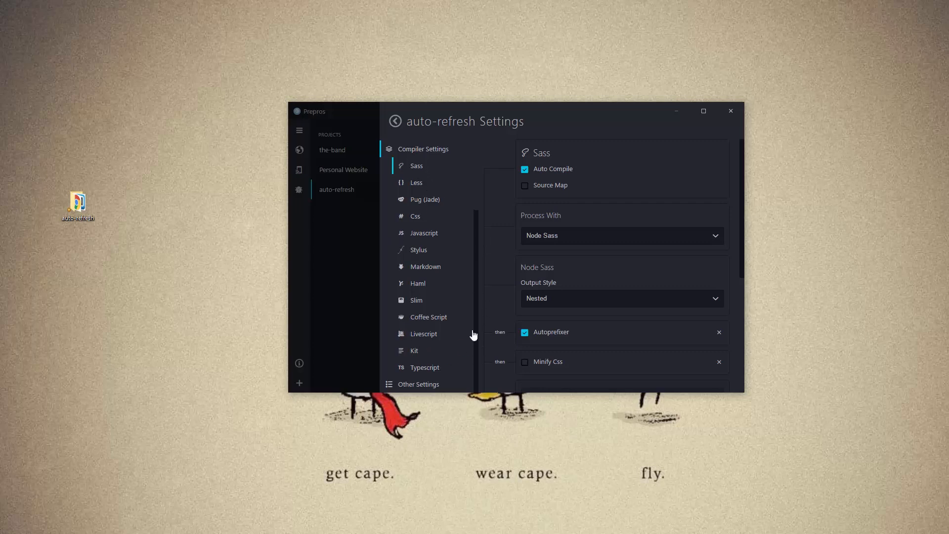
mouse_move(485, 315)
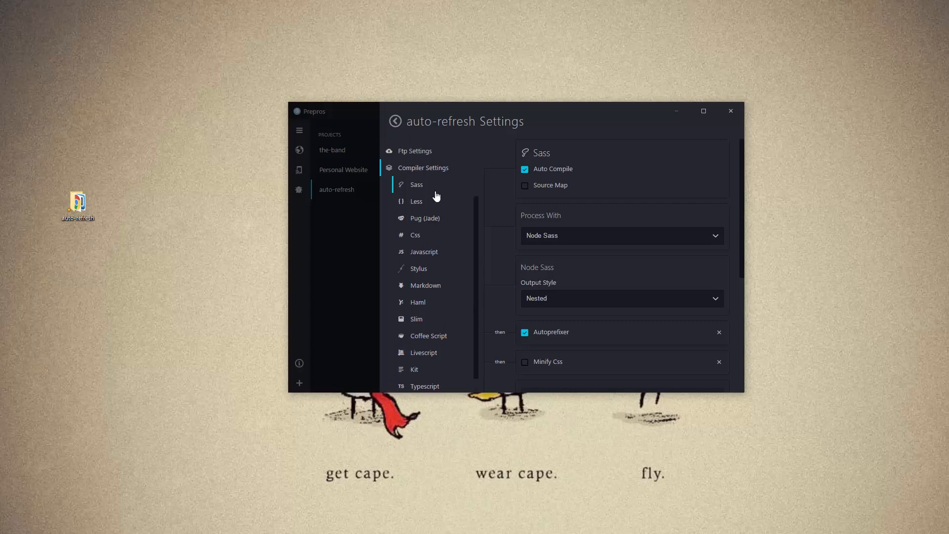
scroll(down, 3)
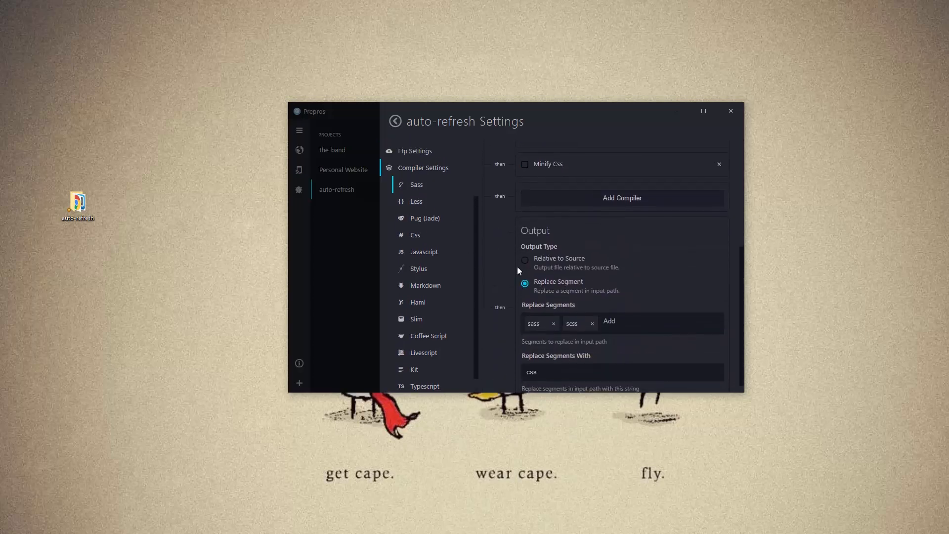
click(415, 235)
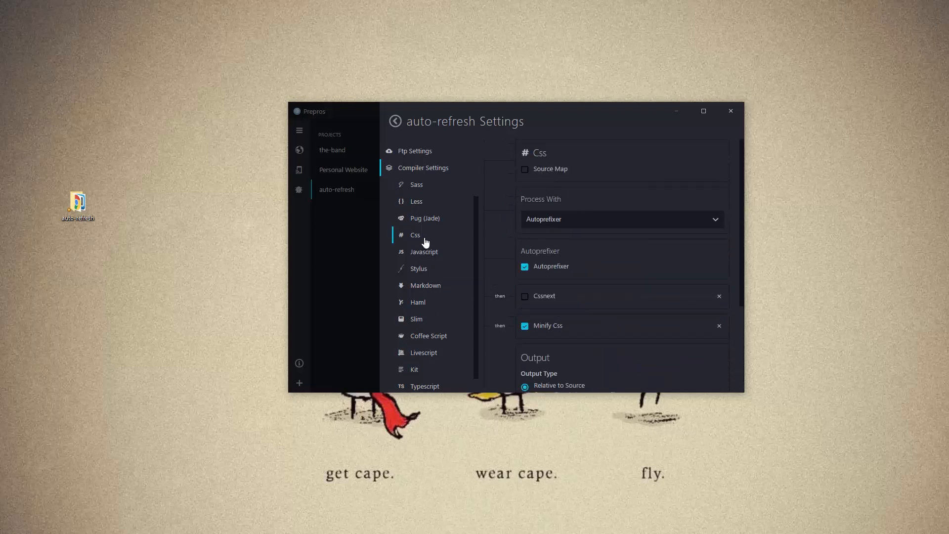
mouse_move(615, 266)
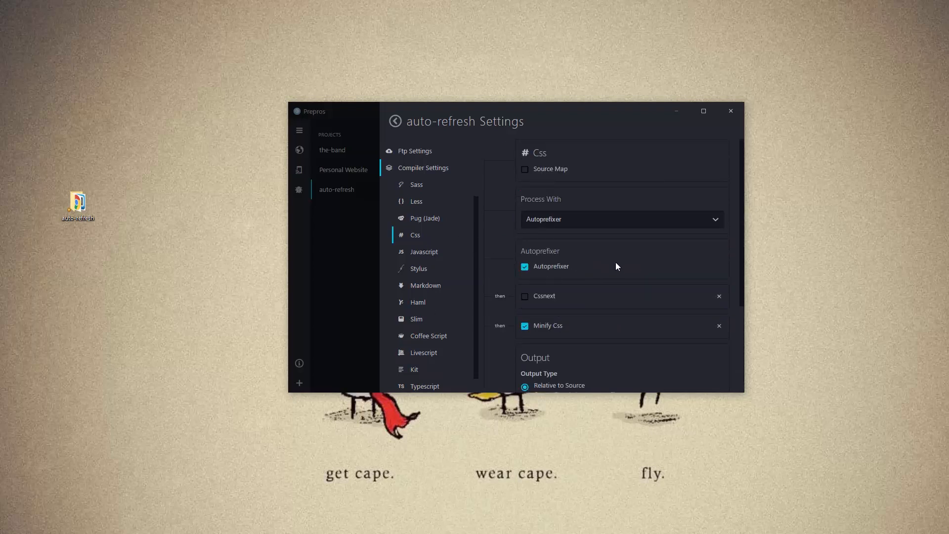
mouse_move(559, 274)
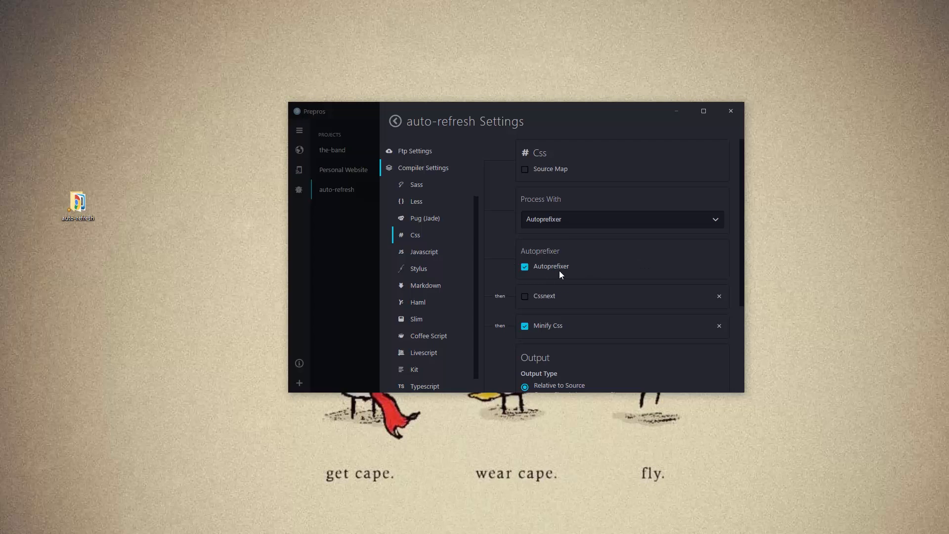
scroll(down, 3)
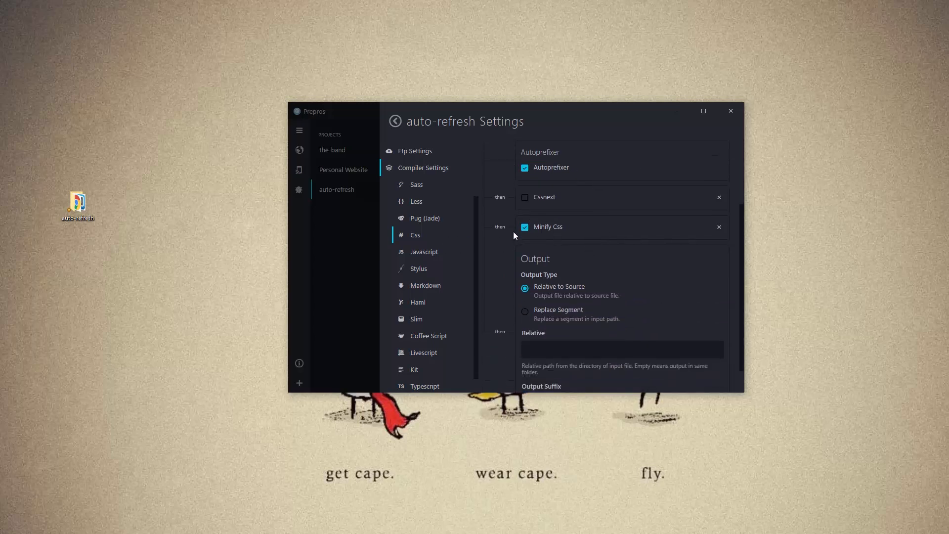
scroll(down, 3)
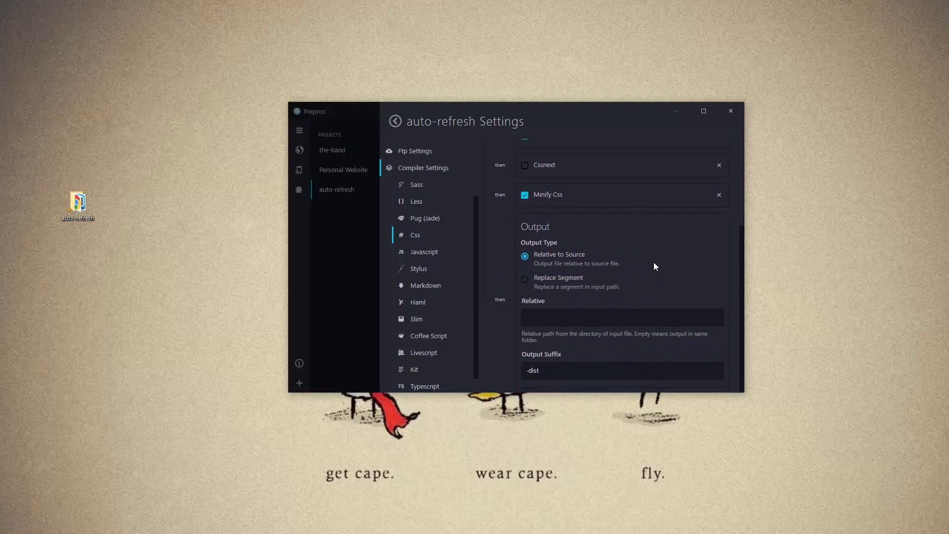
click(424, 251)
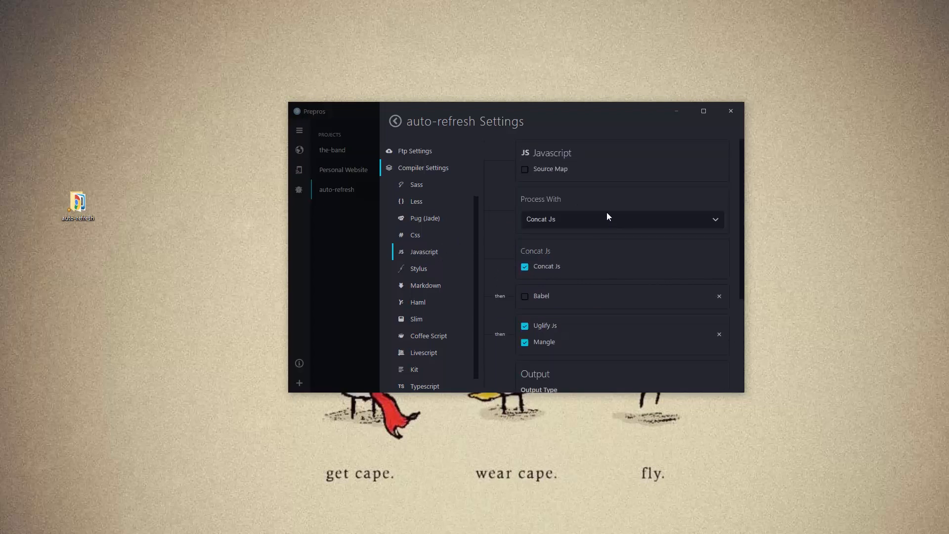
scroll(down, 3)
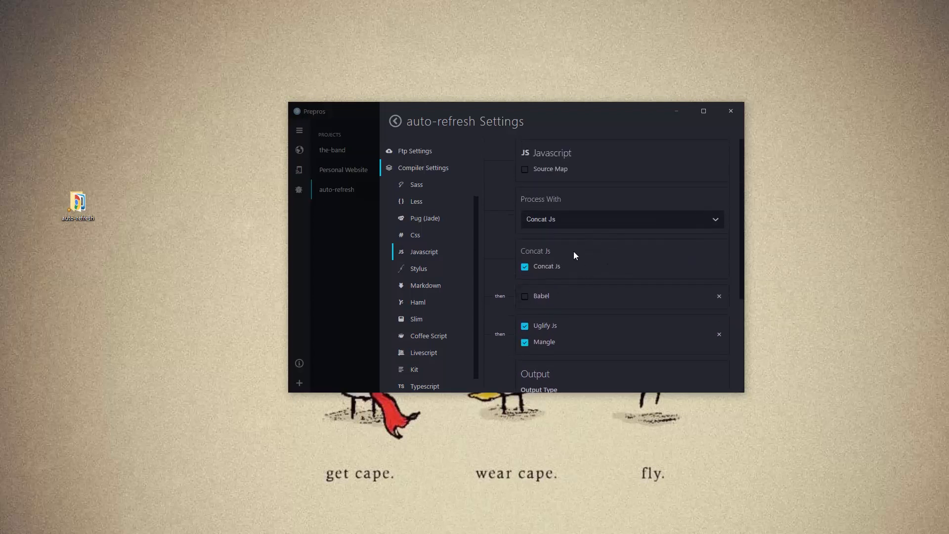
mouse_move(347, 274)
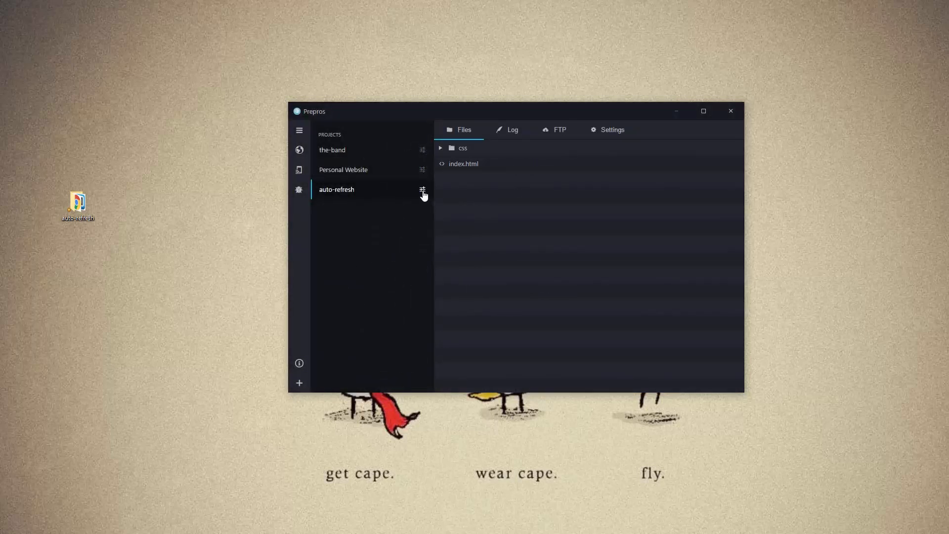
- Launch the auto-refresh project's live preview at localhost:7880 from its quick options
click(423, 190)
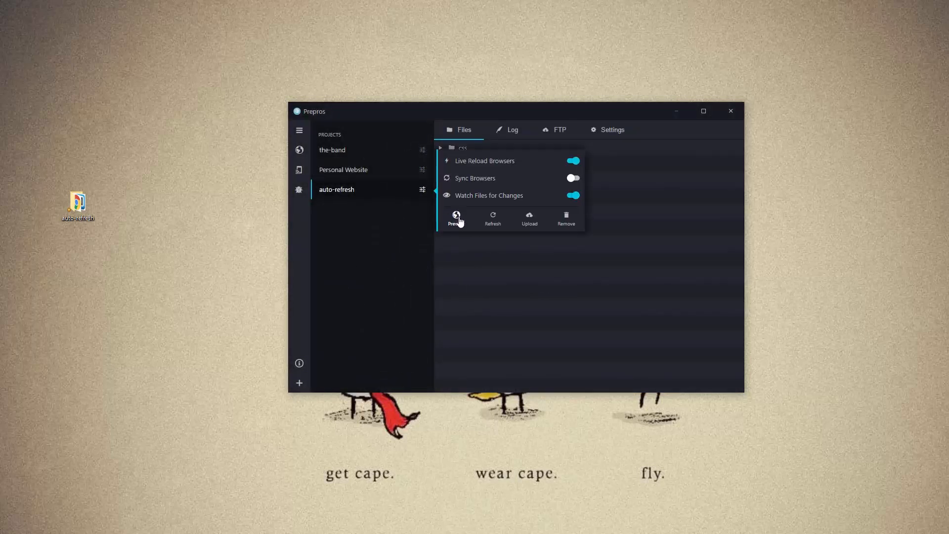
click(455, 218)
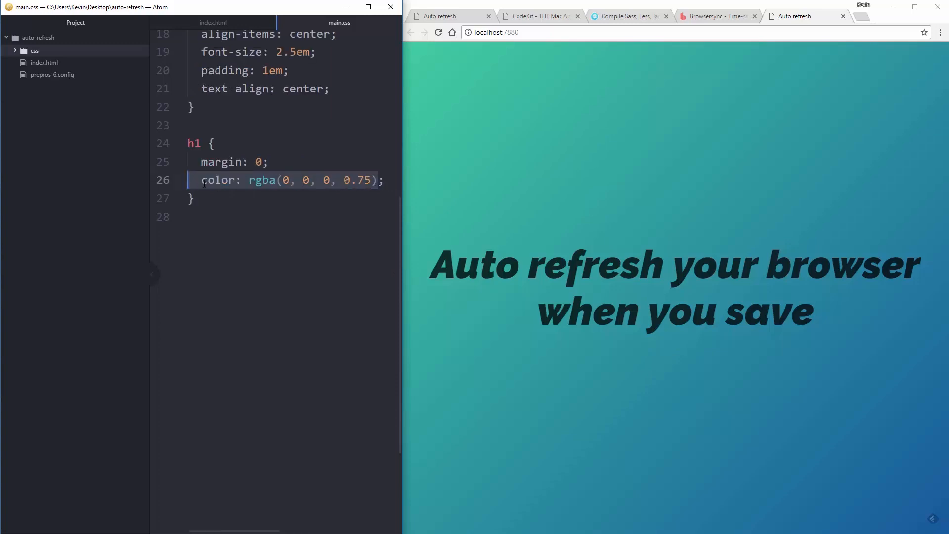
- After typing 'white' in the stylesheet, switch to index.html and place the caret after 'Auto' in the h1
text(white)
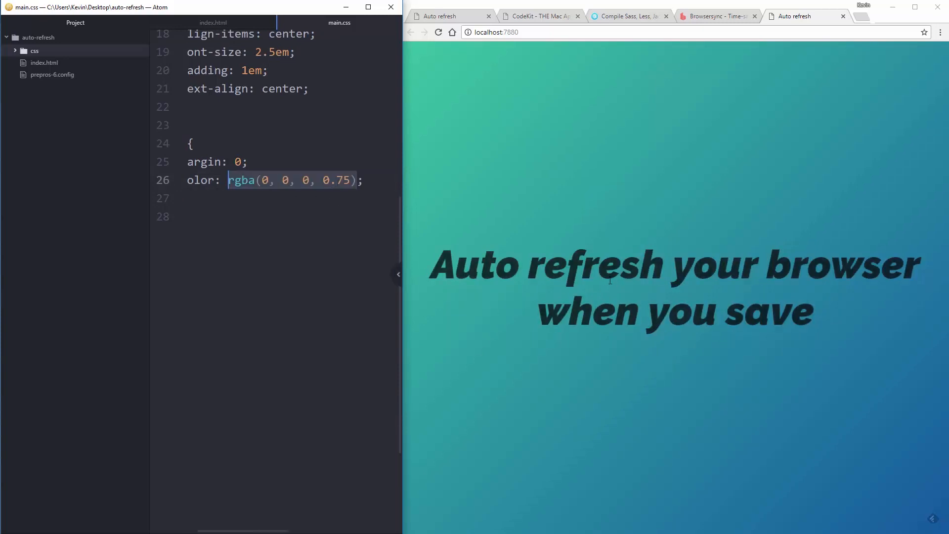
click(213, 22)
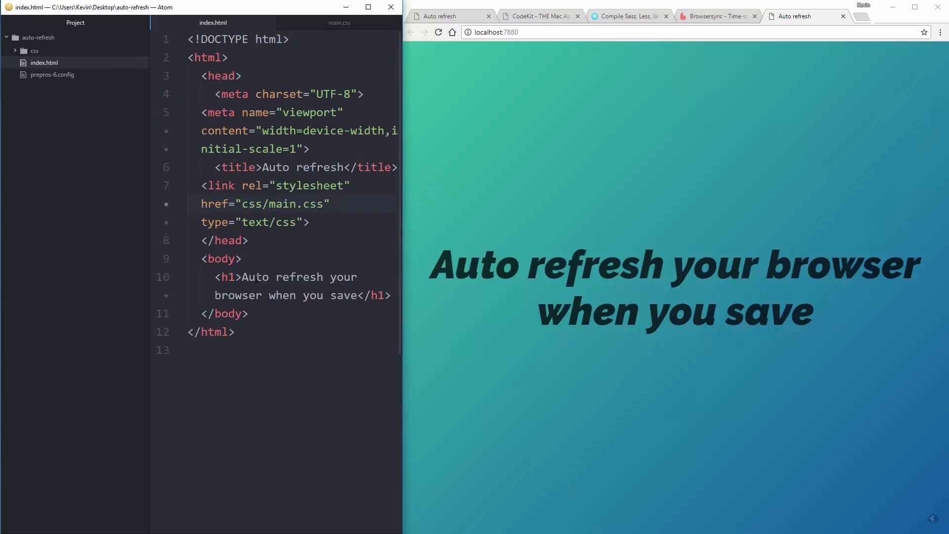
double_click(254, 276)
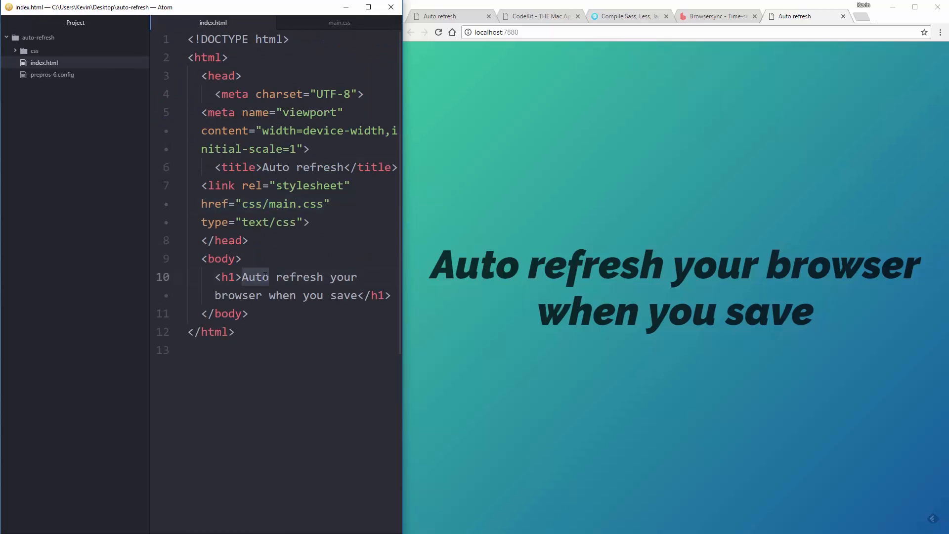
click(268, 277)
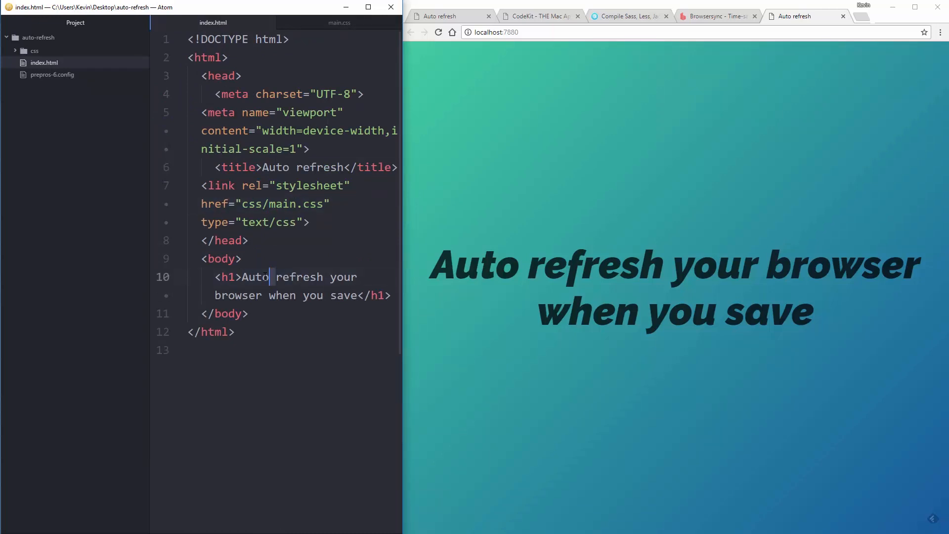
text(-)
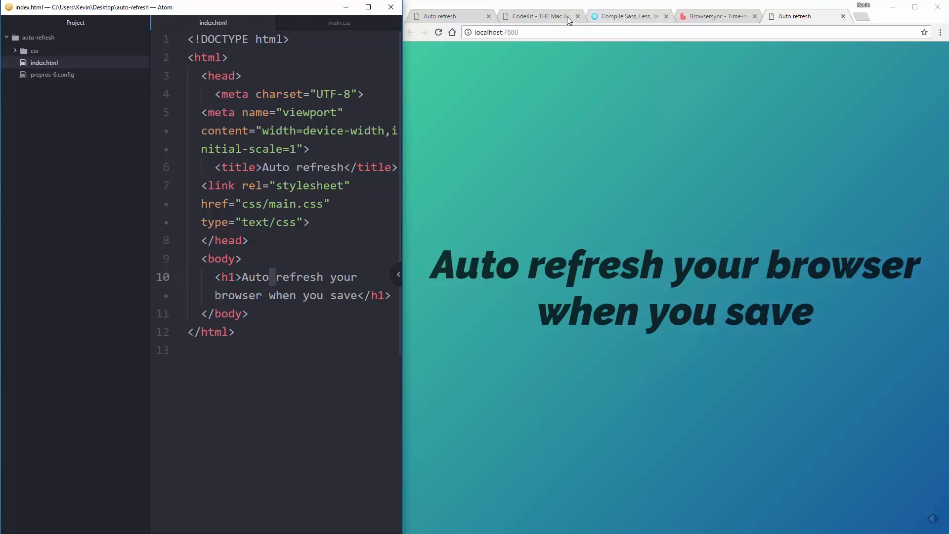
- Glance at the CodeKit site between visits to the Prepros homepage in Chrome
click(627, 17)
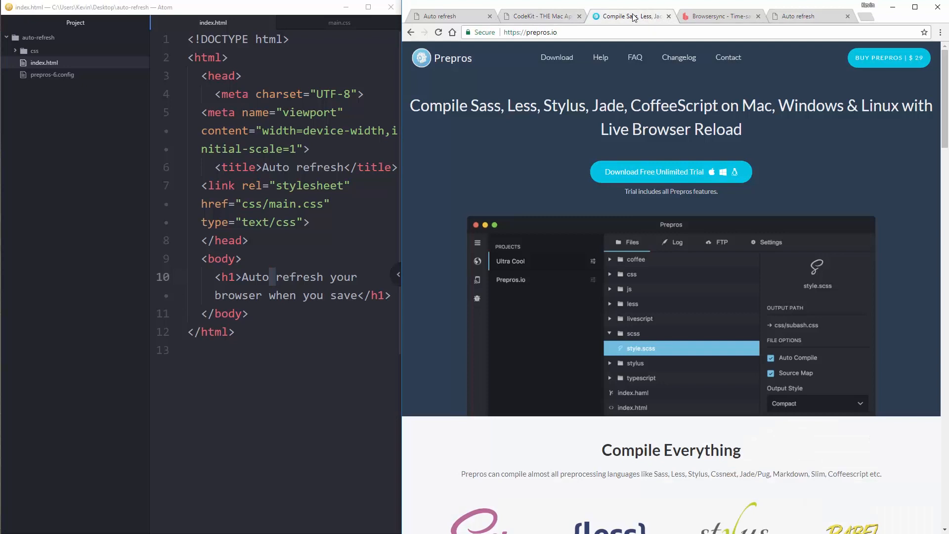
click(539, 16)
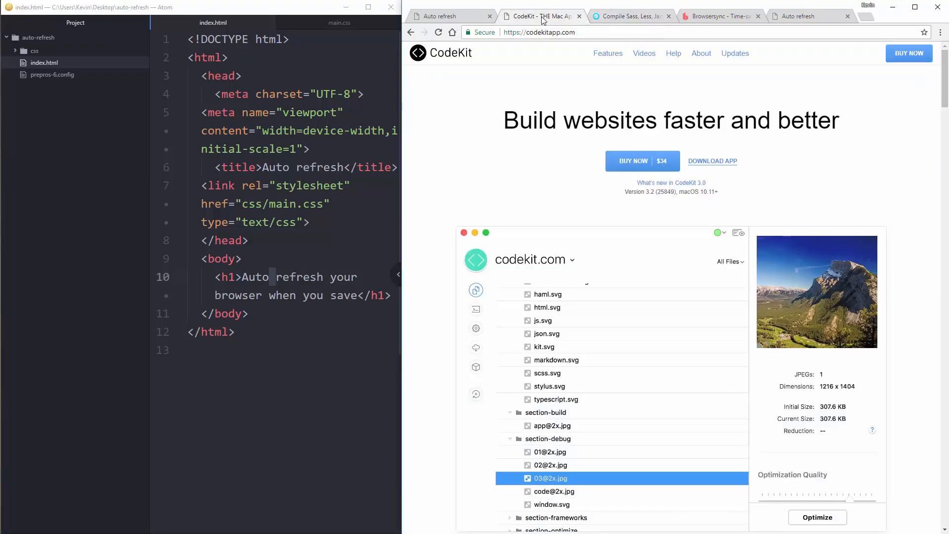
click(540, 381)
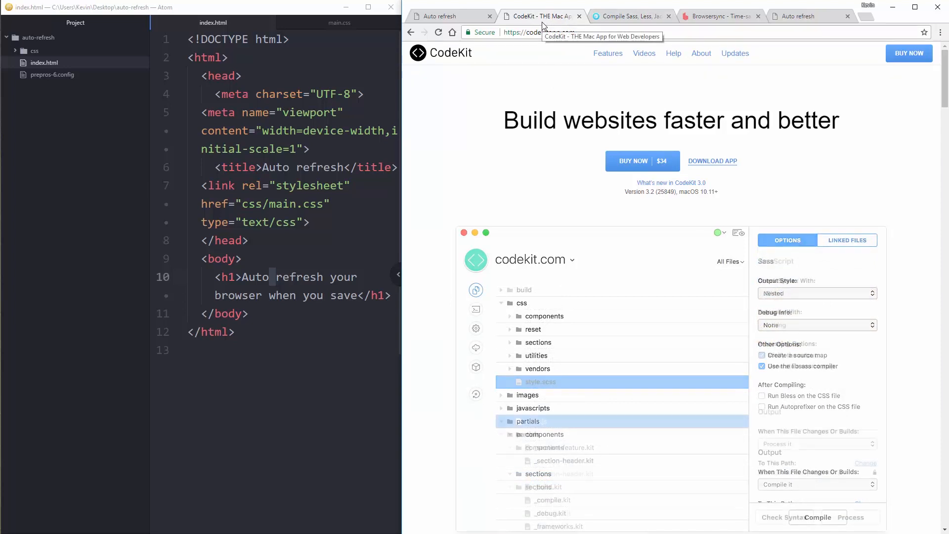
click(629, 16)
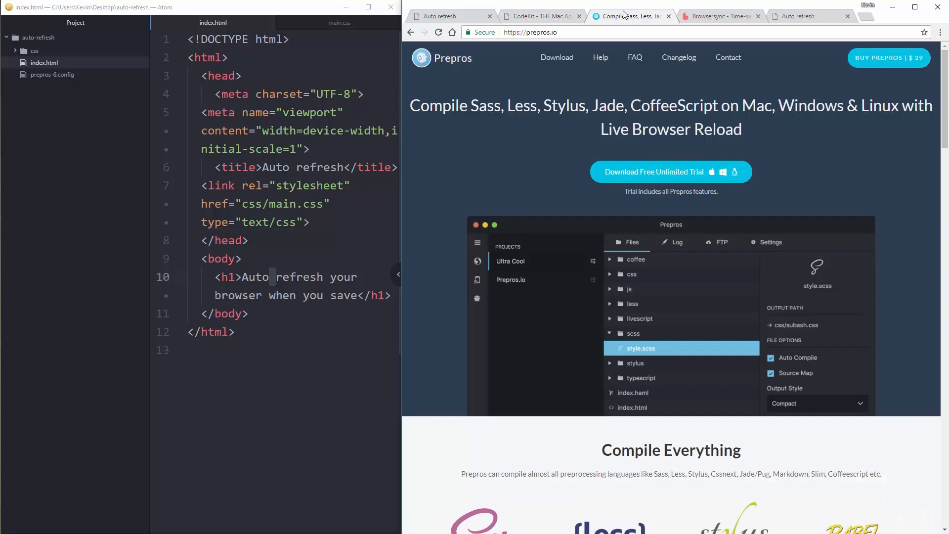
mouse_move(630, 16)
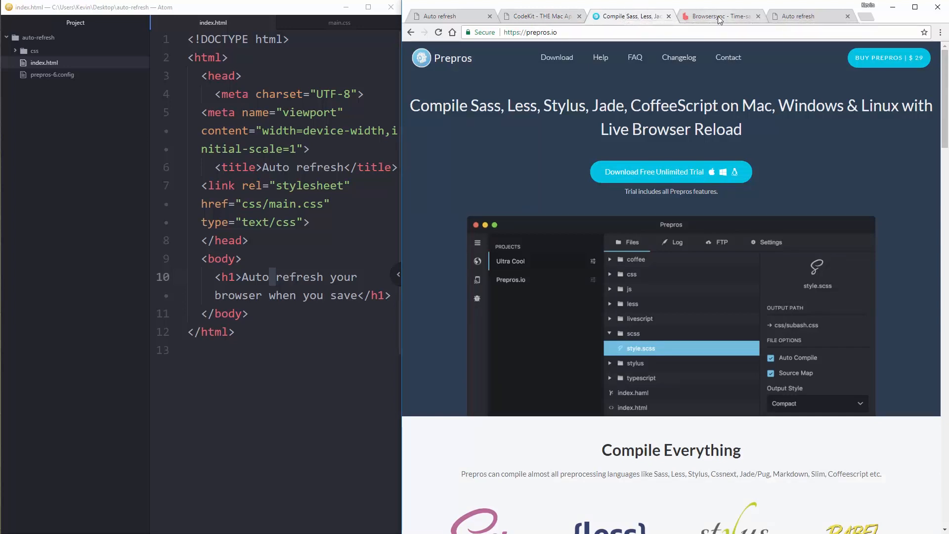
click(719, 16)
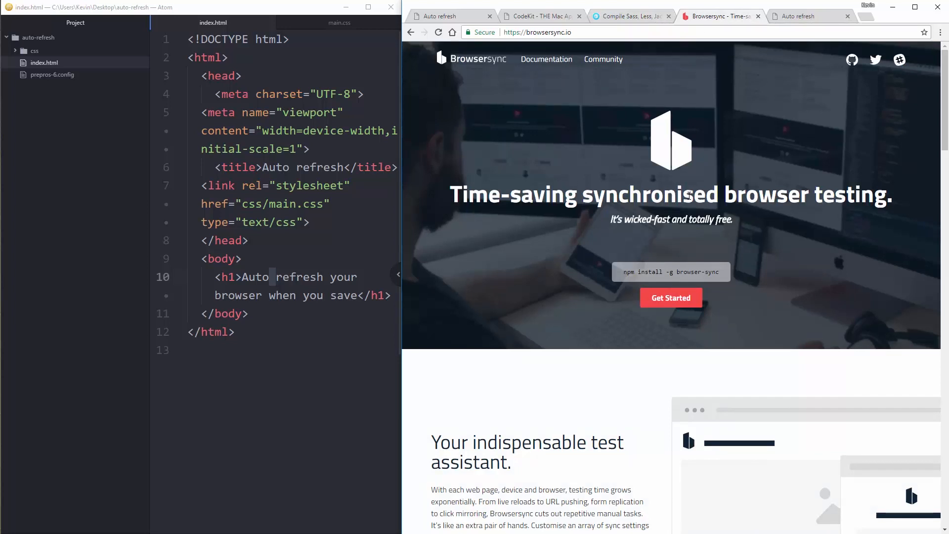
scroll(down, 3)
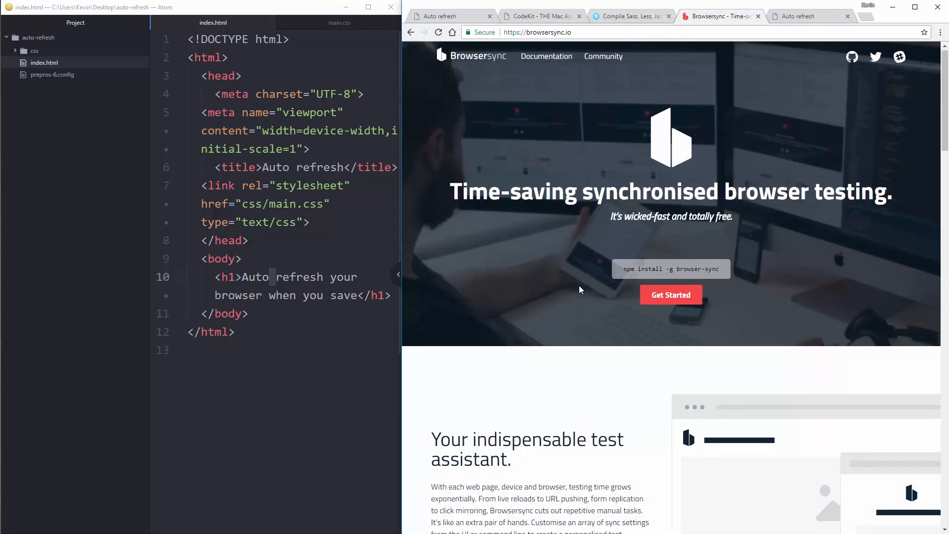
scroll(down, 3)
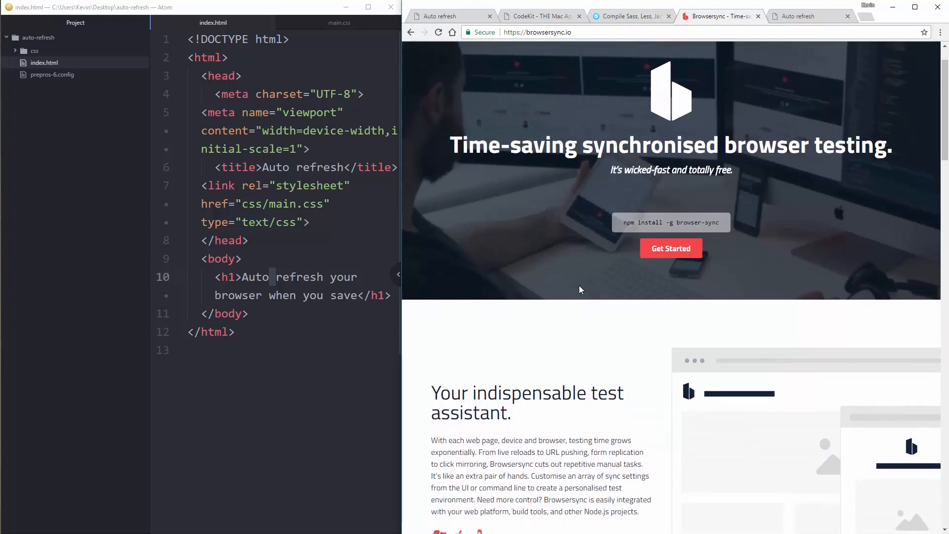
scroll(down, 3)
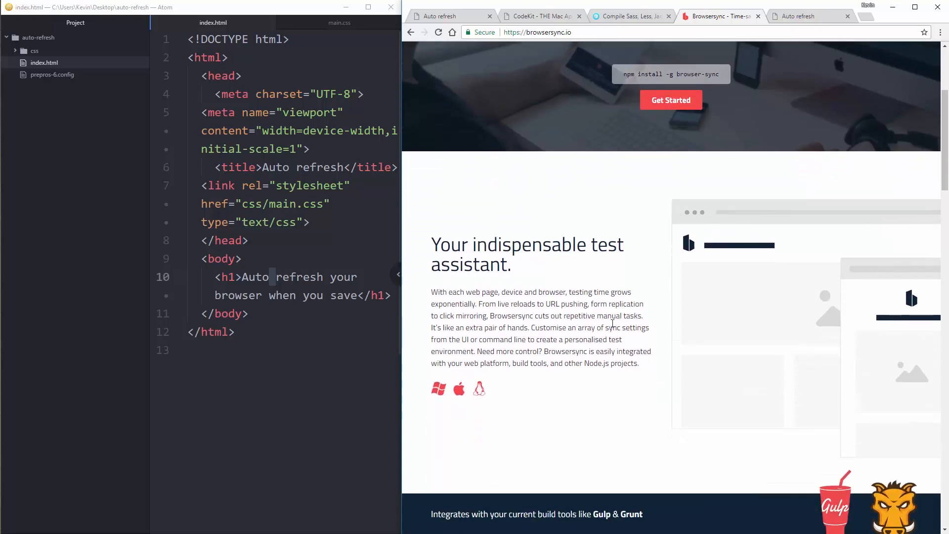
mouse_move(819, 410)
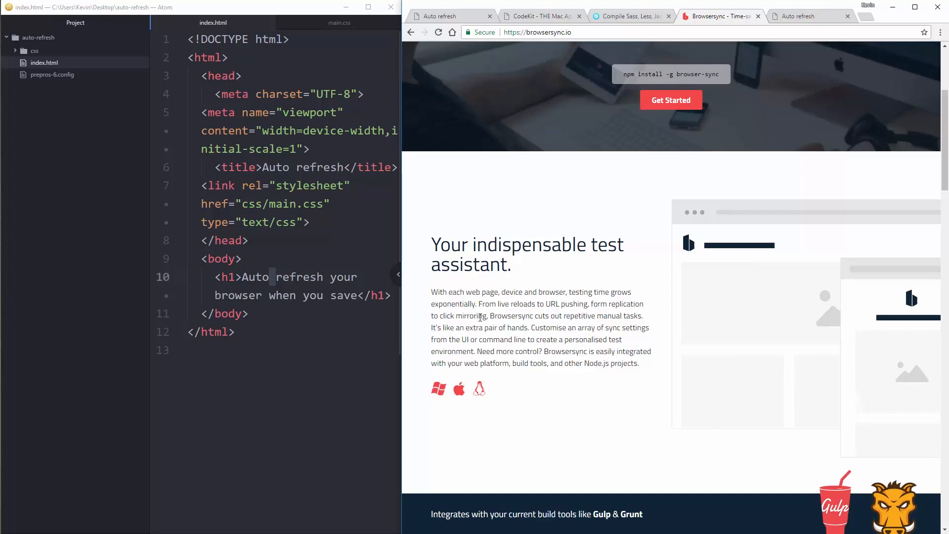
mouse_move(483, 288)
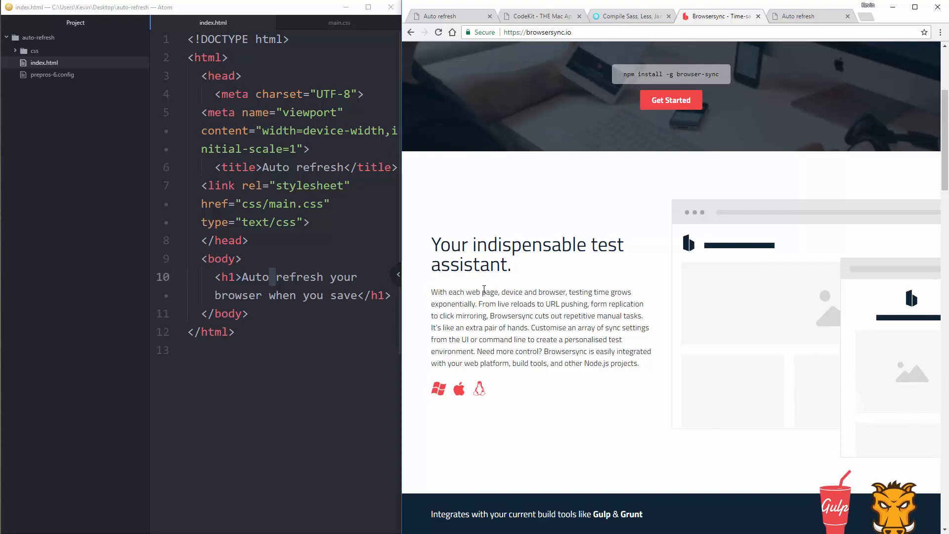
mouse_move(489, 305)
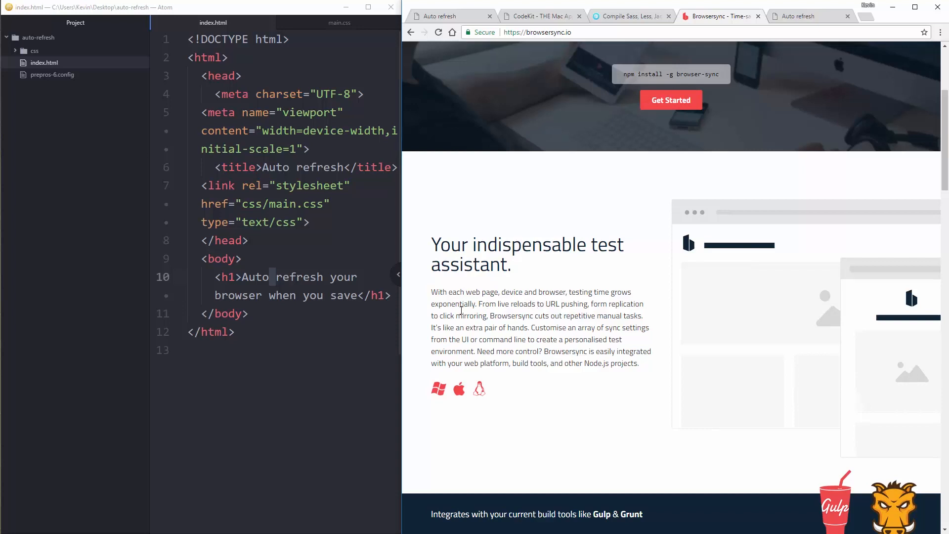
mouse_move(692, 267)
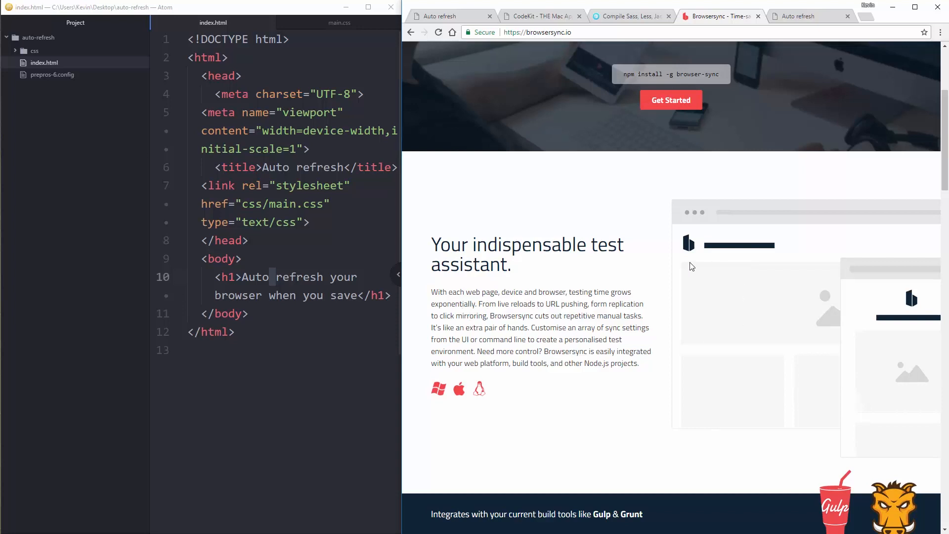
mouse_move(705, 325)
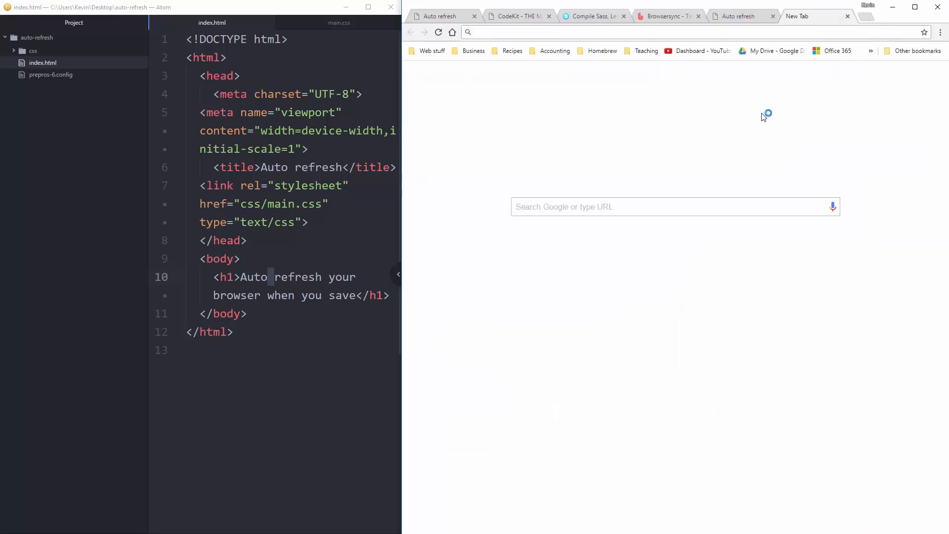
- Go to nodejs.org, download the v6.11.0 LTS Windows installer and run it
text(https://nodejs.org/en/)
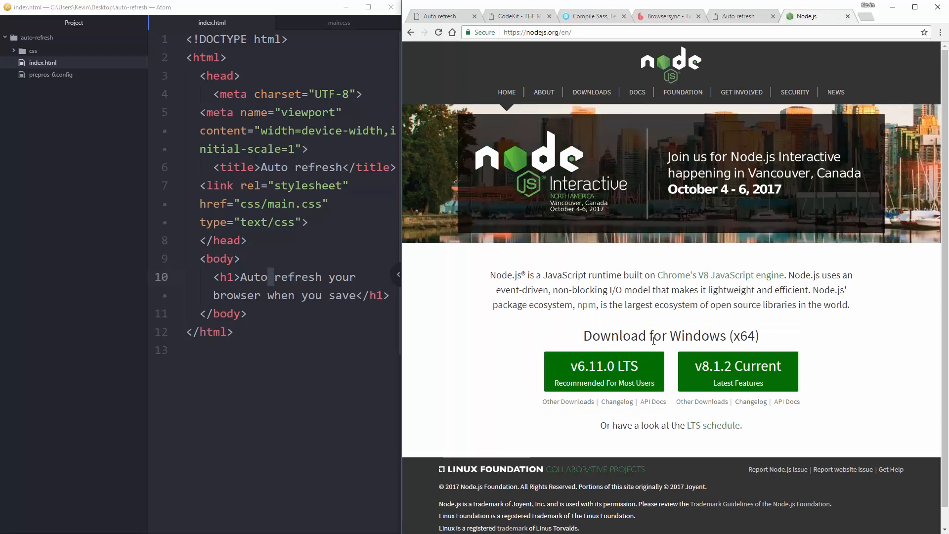
mouse_move(806, 336)
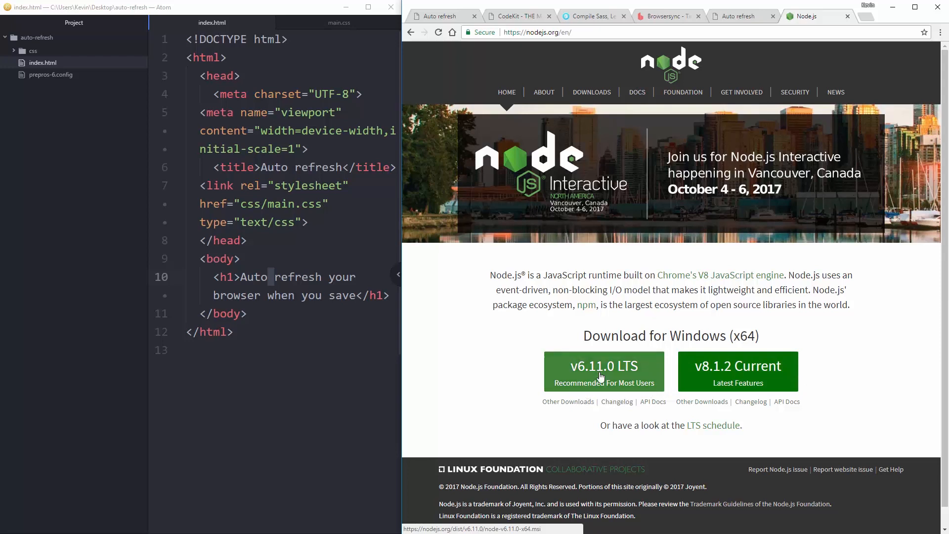
click(603, 370)
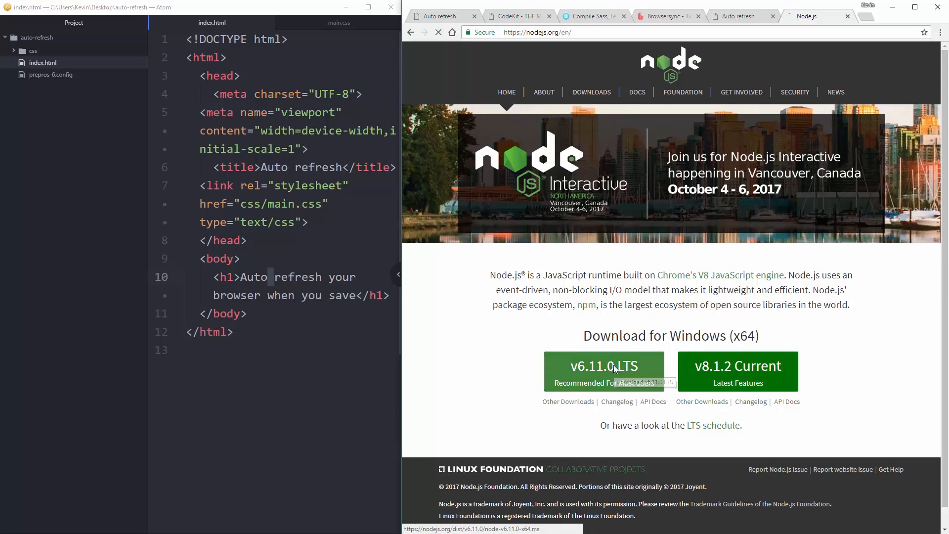
click(603, 365)
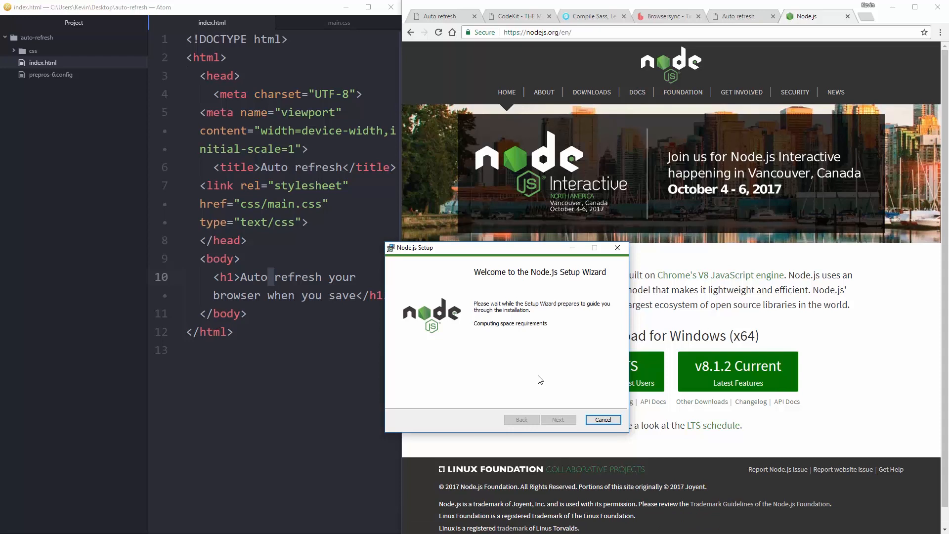
- Pass the welcome screen, accept the license, then cancel at the destination-folder step
click(557, 419)
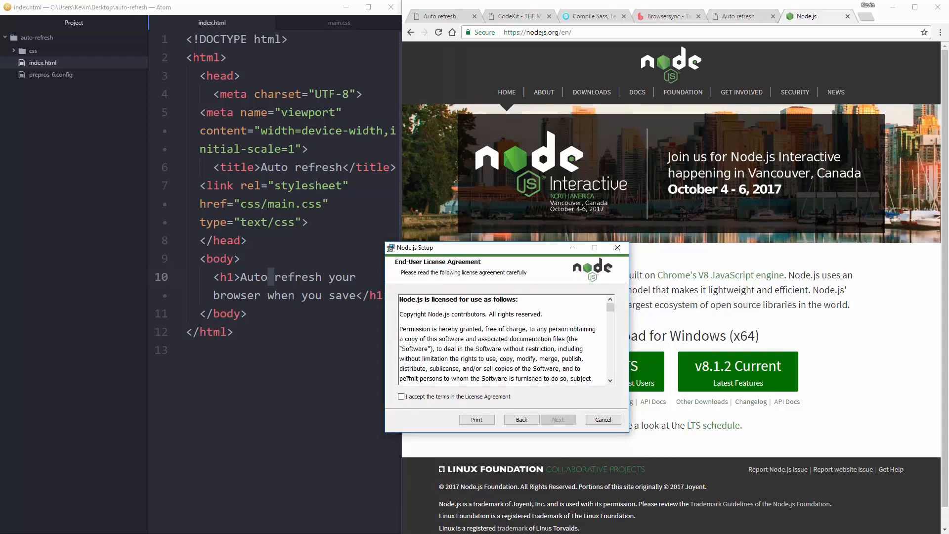
click(557, 419)
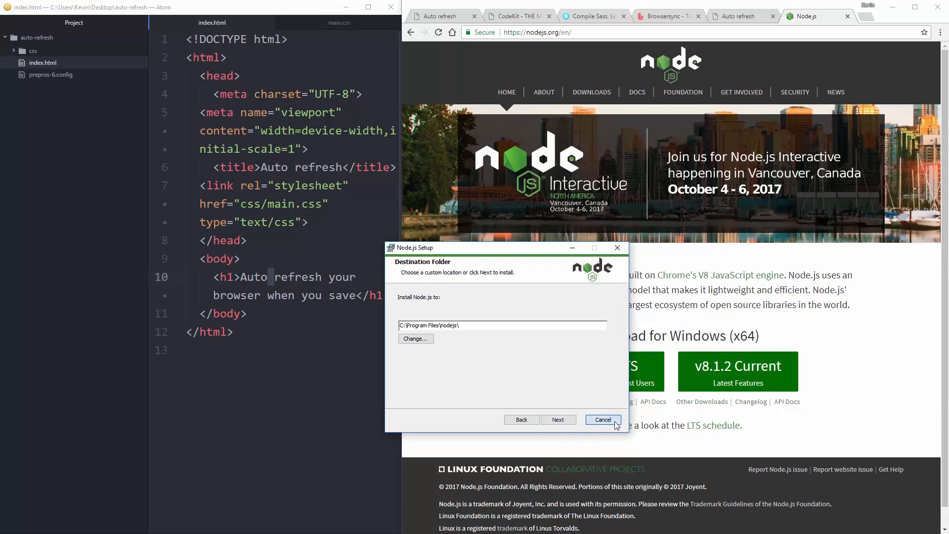
click(602, 419)
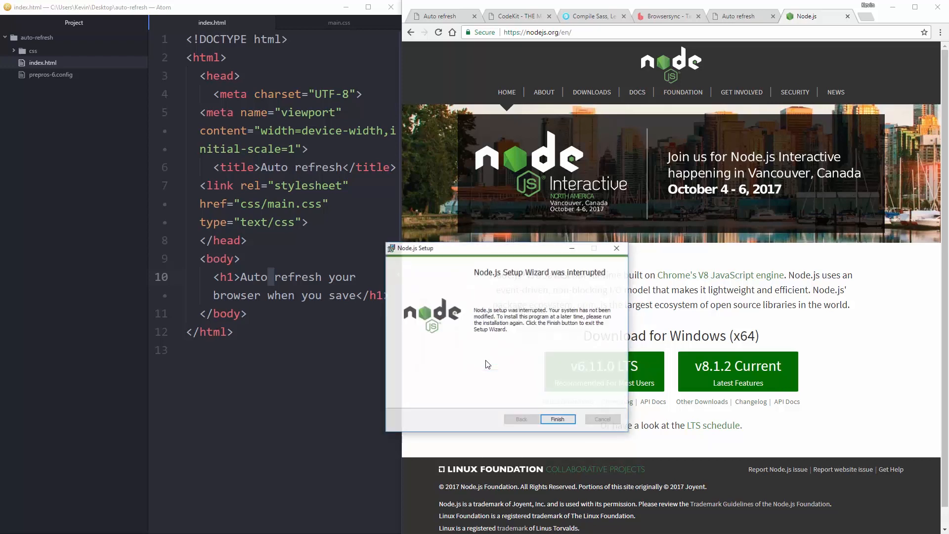
- Finish out of the interrupted Node.js setup wizard
click(557, 419)
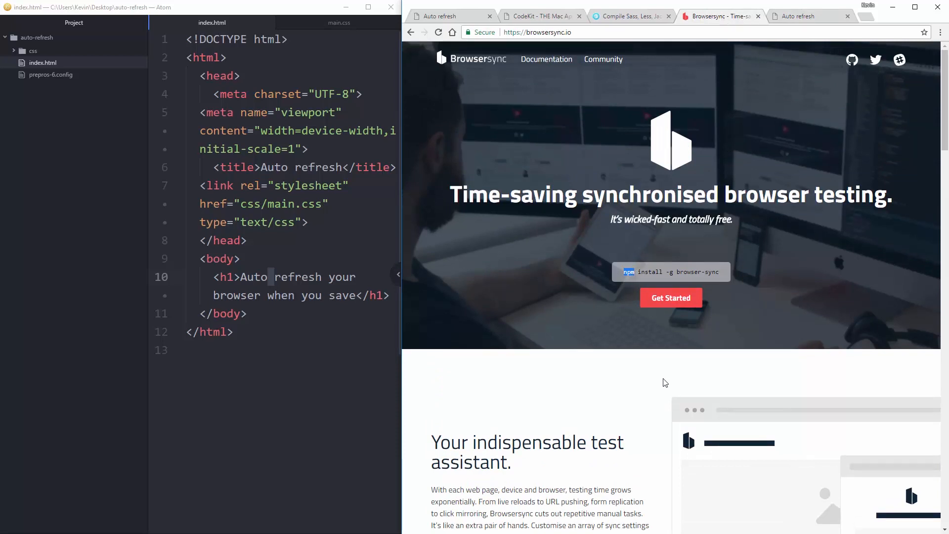
mouse_move(481, 164)
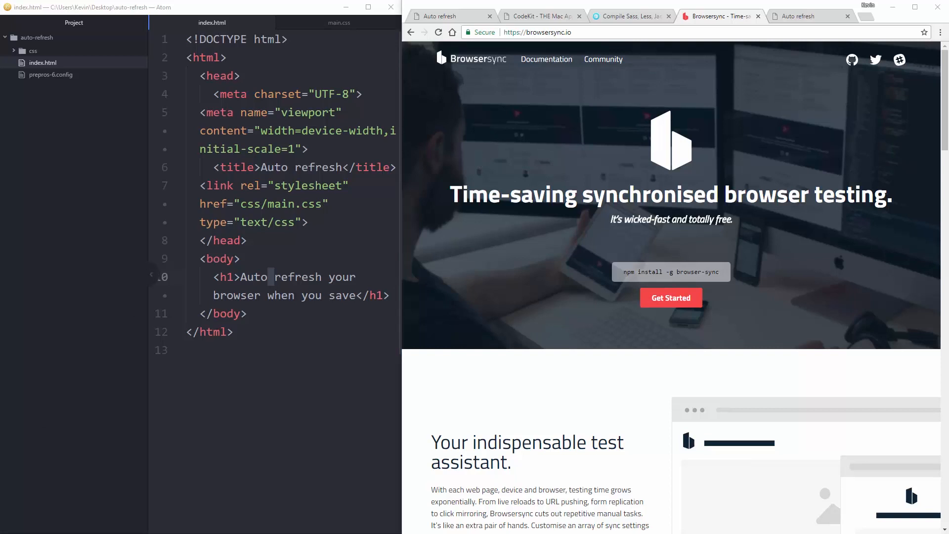
- Launch a cmd window from the Run dialog (Win+R)
key(Win+r)
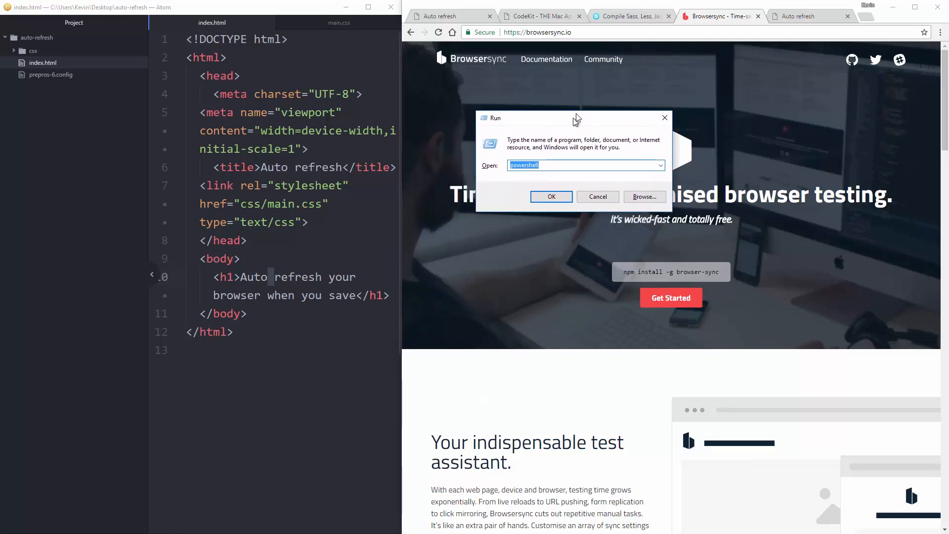
text(cmd)
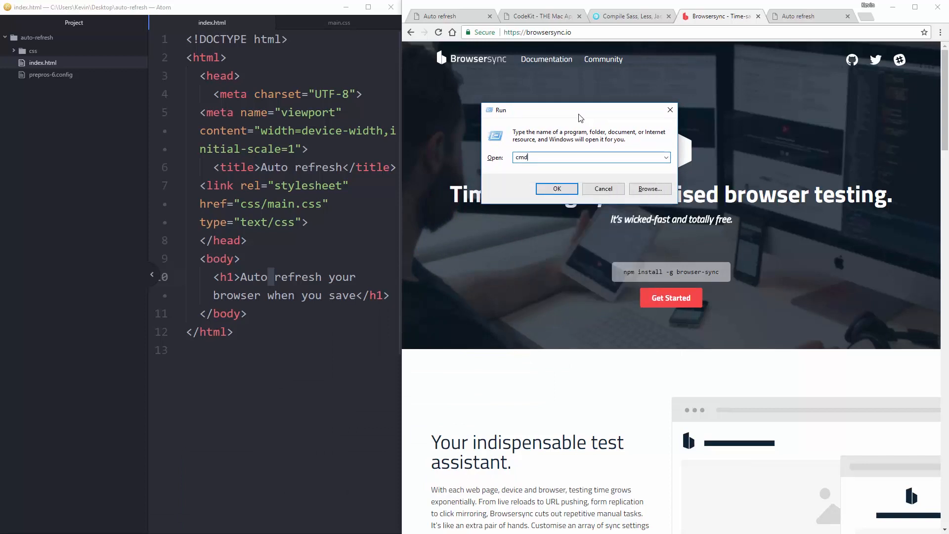
click(556, 188)
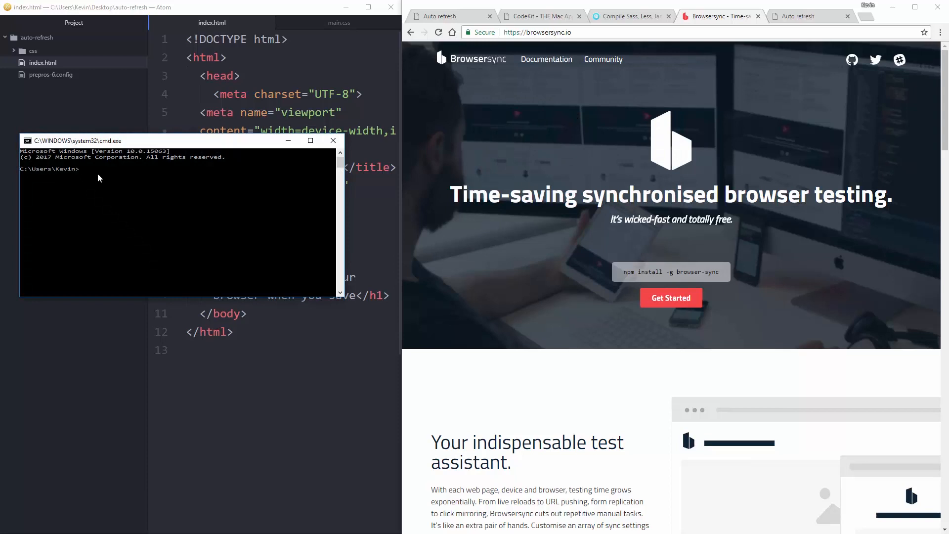
mouse_move(198, 199)
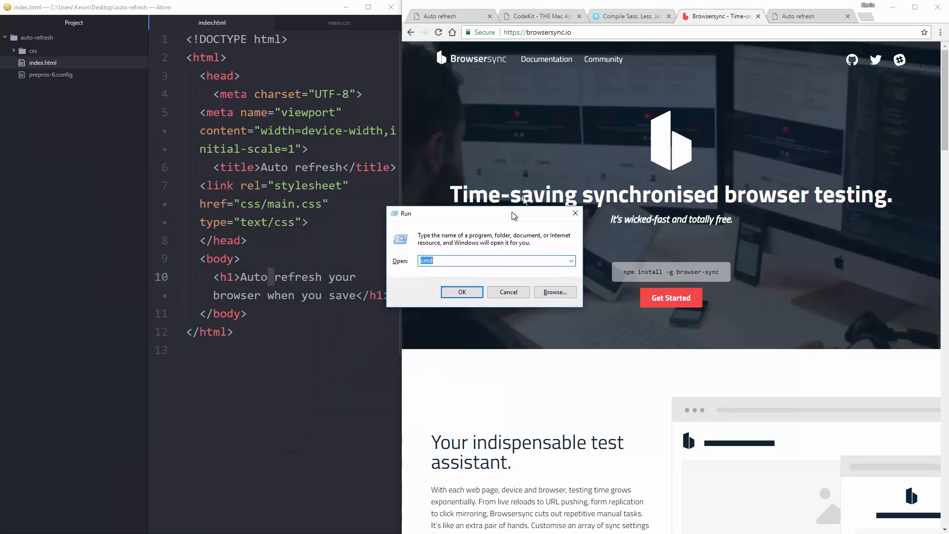
- Reopen Run and choose powershell to launch a Windows PowerShell window
text(power)
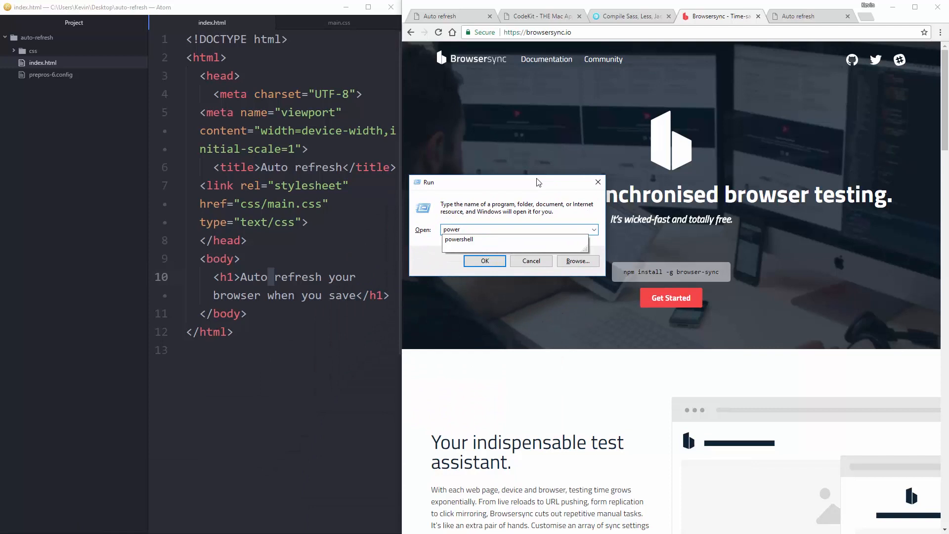
click(484, 261)
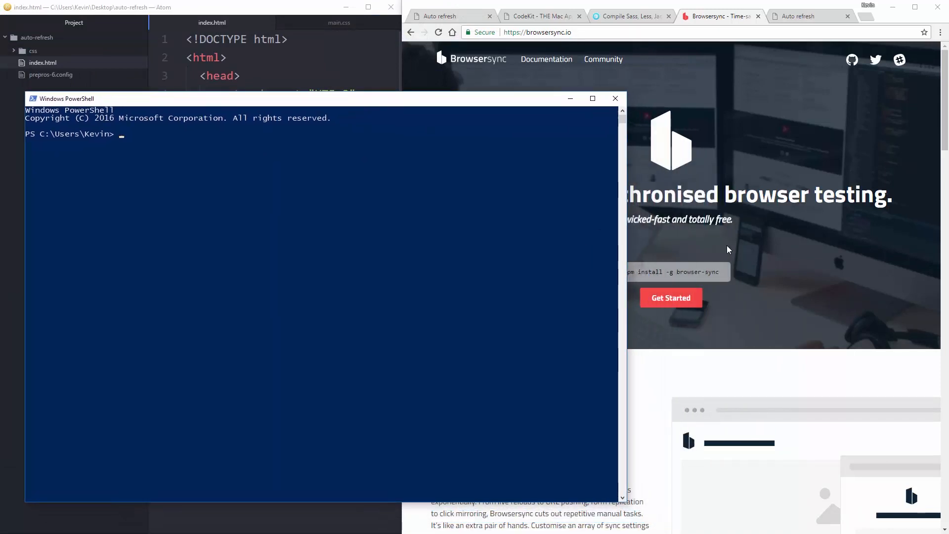
- Run npm install -g browser-sync to install Browsersync as a global package
text(npm install -g)
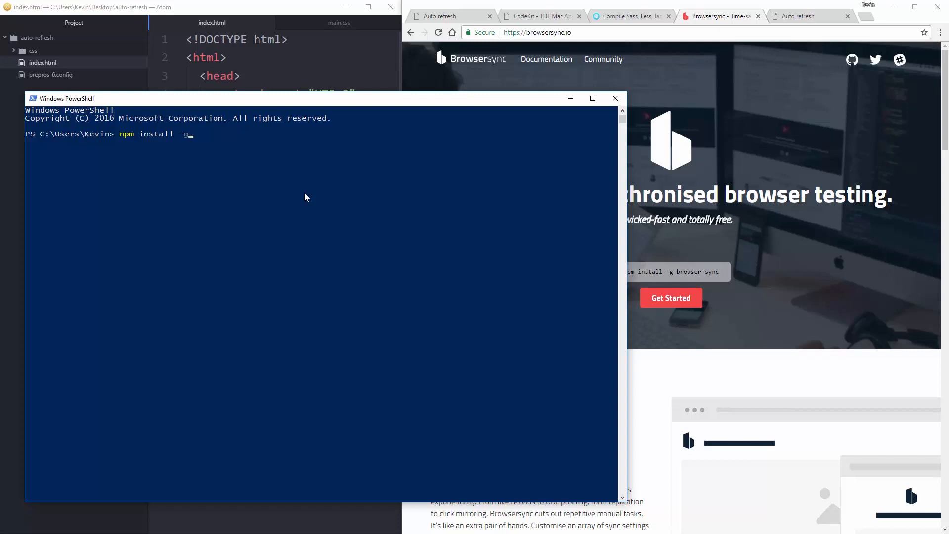
text(lobal)
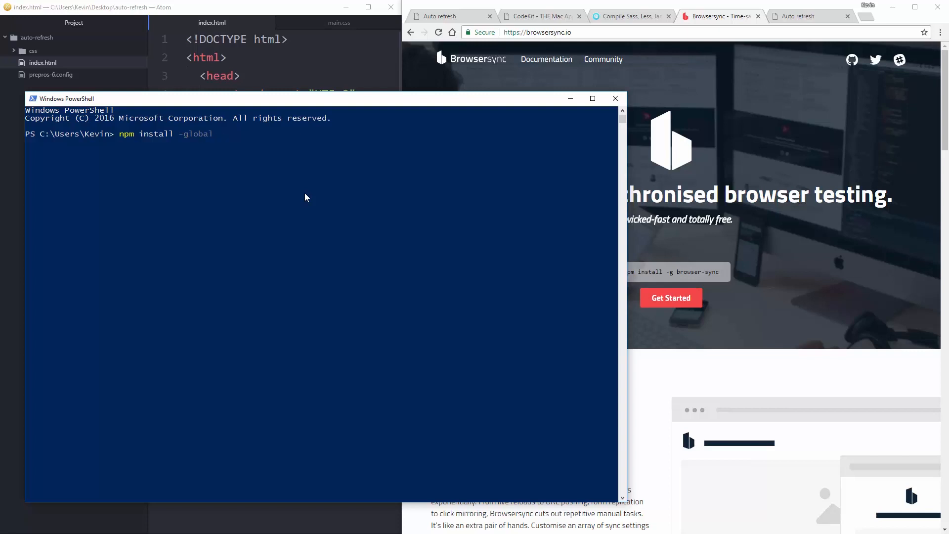
key(BackSpace)
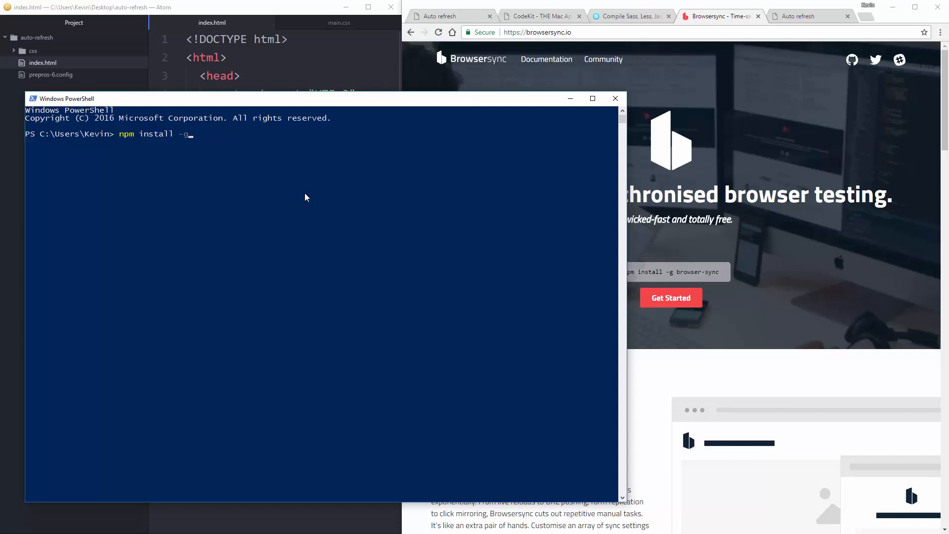
text(b)
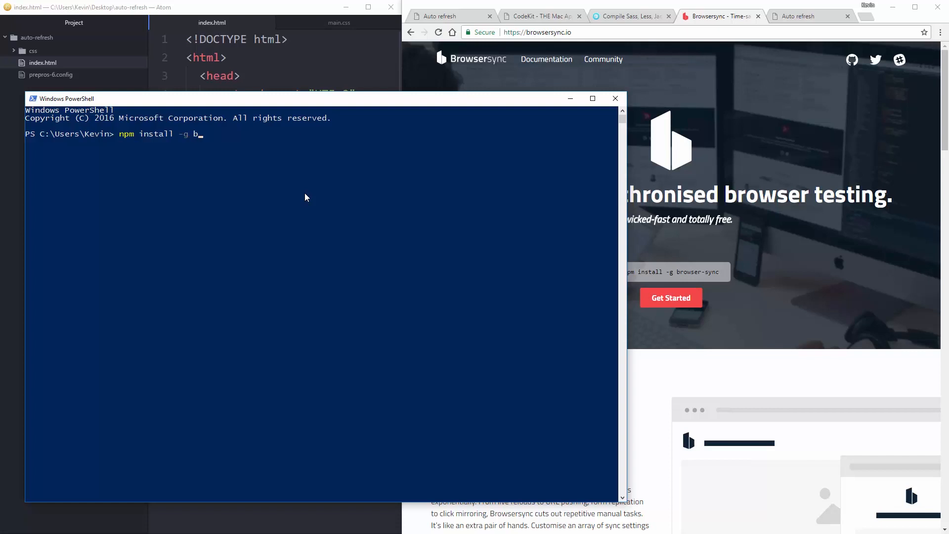
text(rowser-sync)
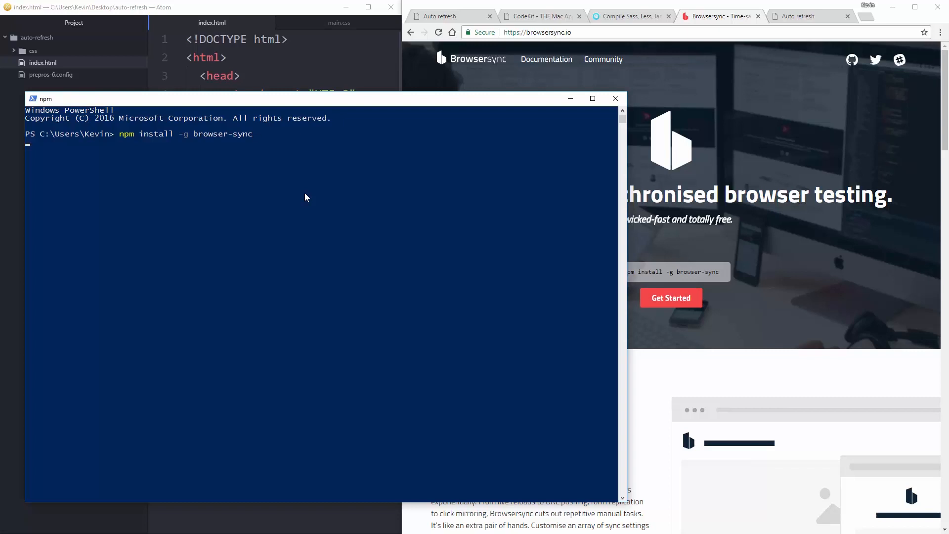
mouse_move(277, 164)
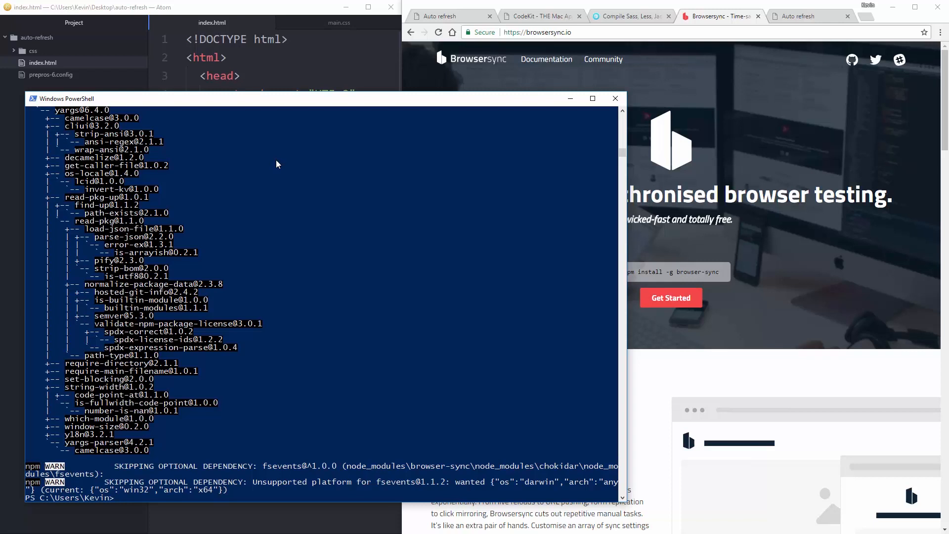
mouse_move(304, 220)
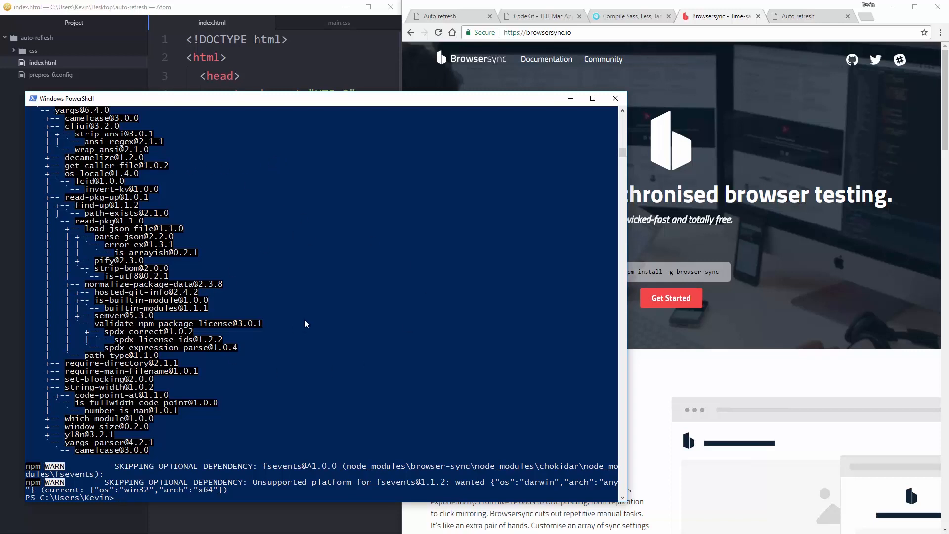
- Clear the install output with cls, then cd through desktop and .. toward the auto-refresh folder
text(cle)
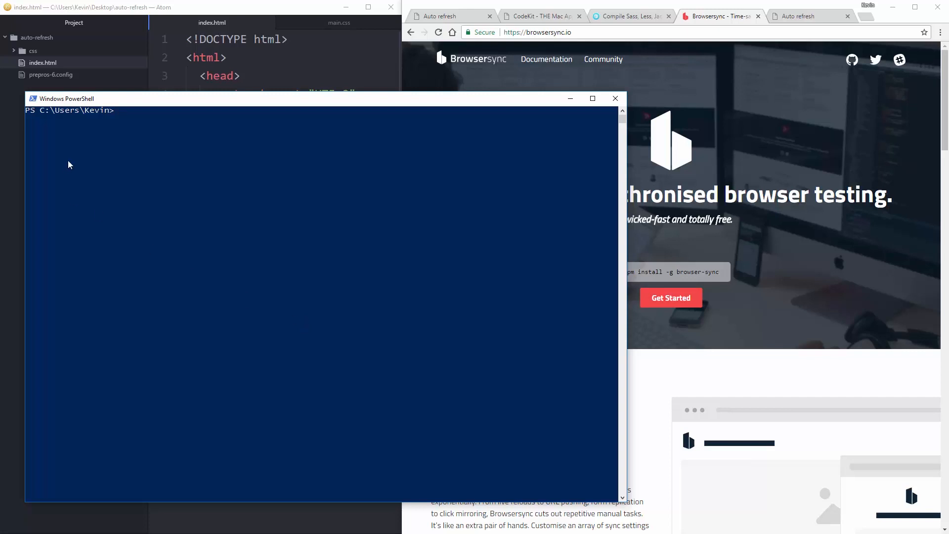
mouse_move(188, 156)
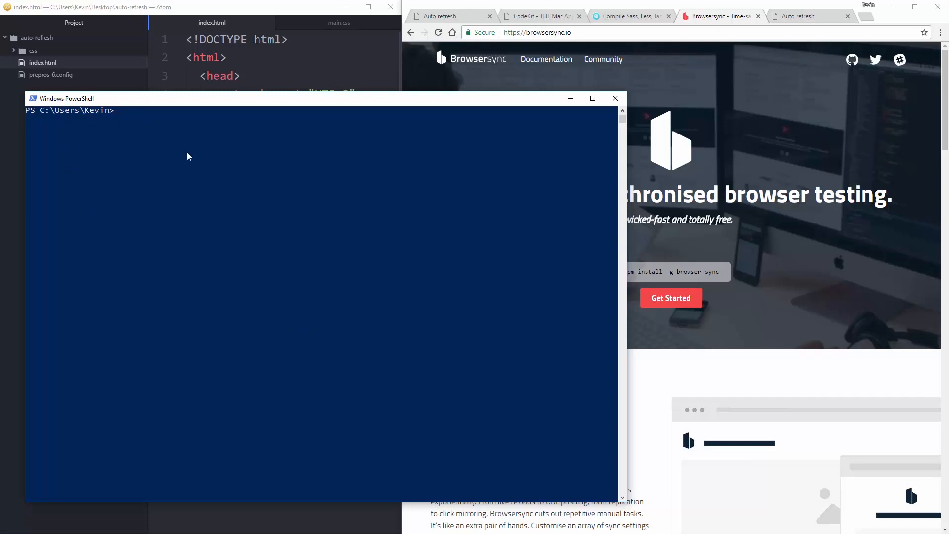
text(cd)
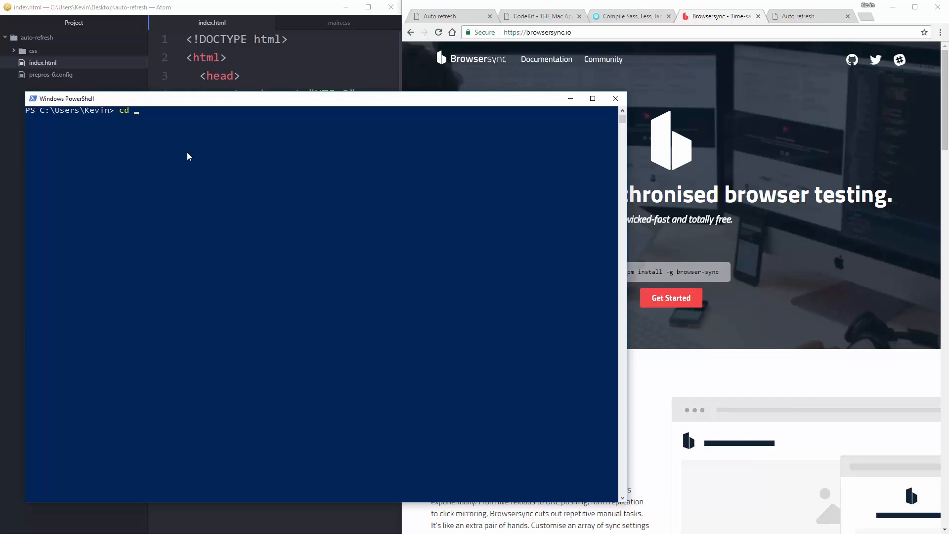
text(desktop)
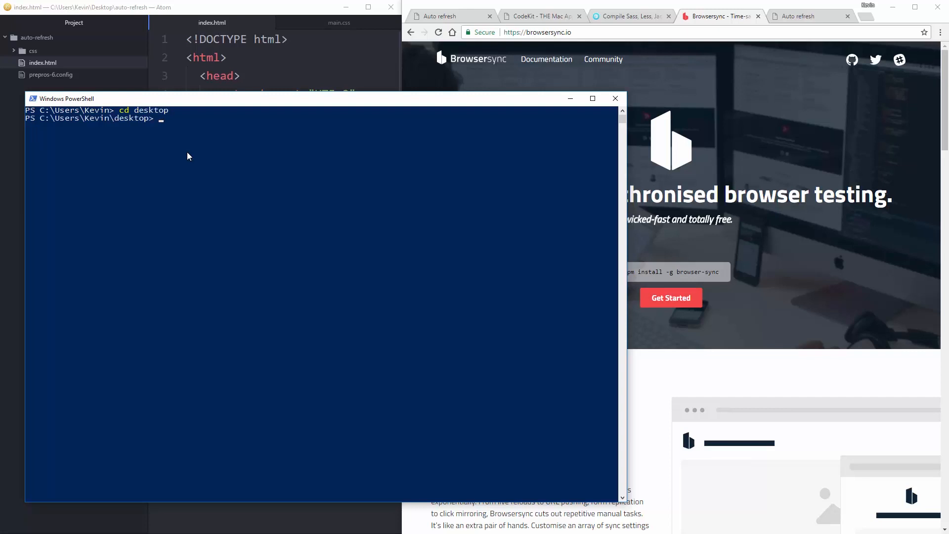
text(c)
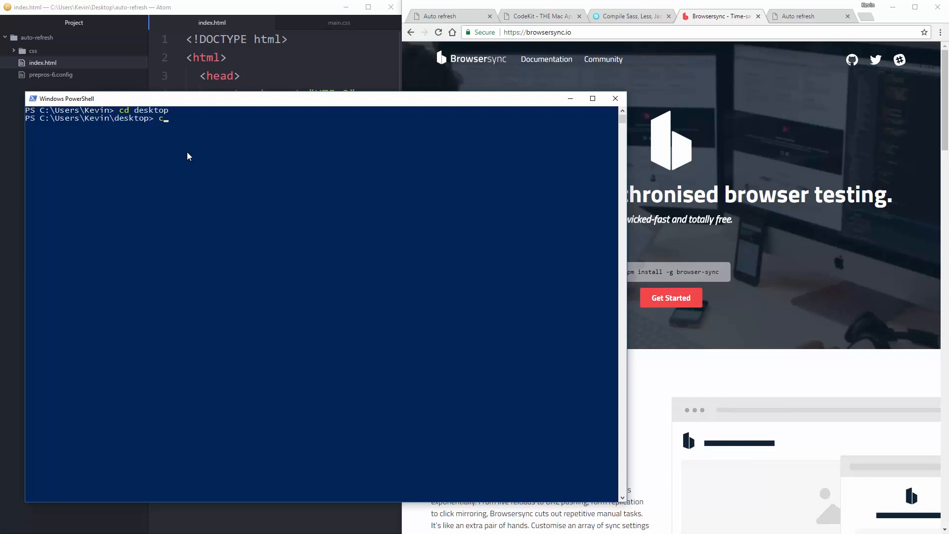
text(d)
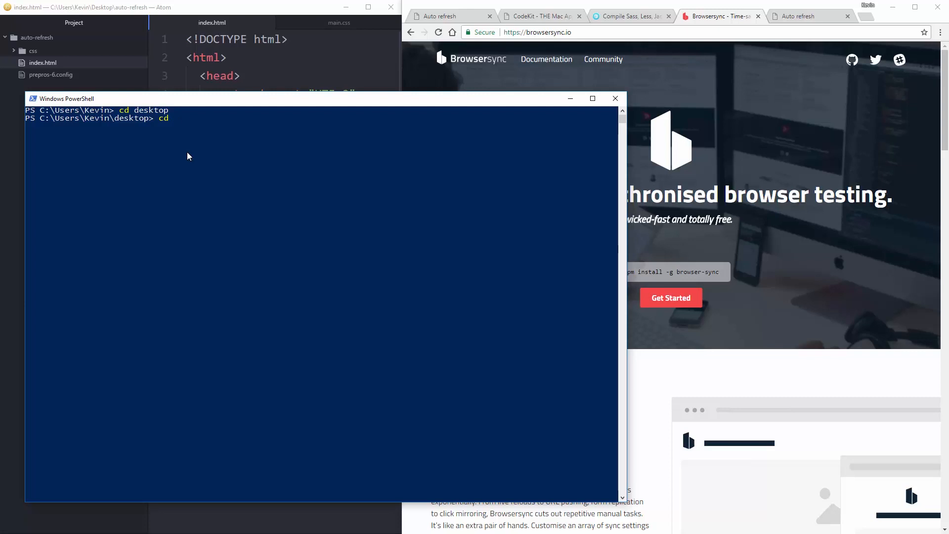
text(..)
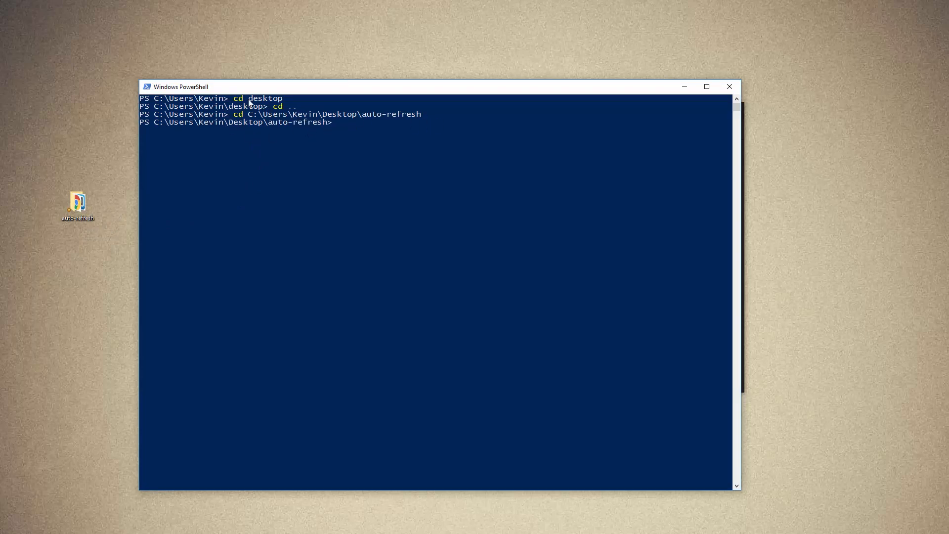
mouse_move(153, 215)
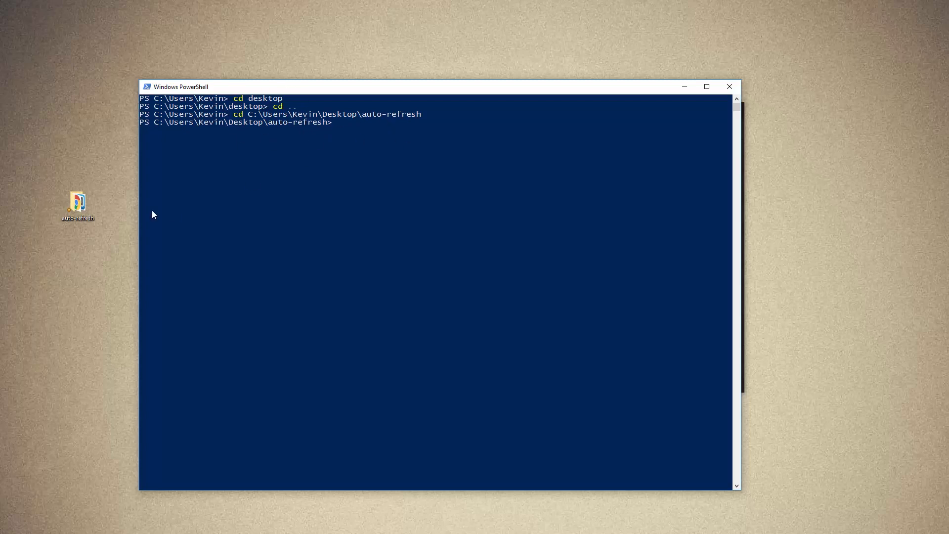
mouse_move(384, 93)
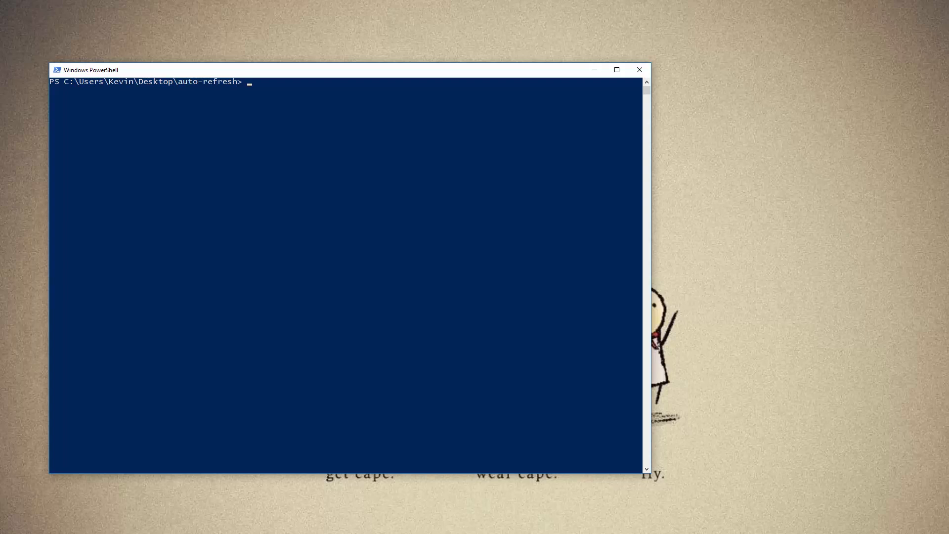
- Enter browser-sync start --server --files as the server start command
text(br)
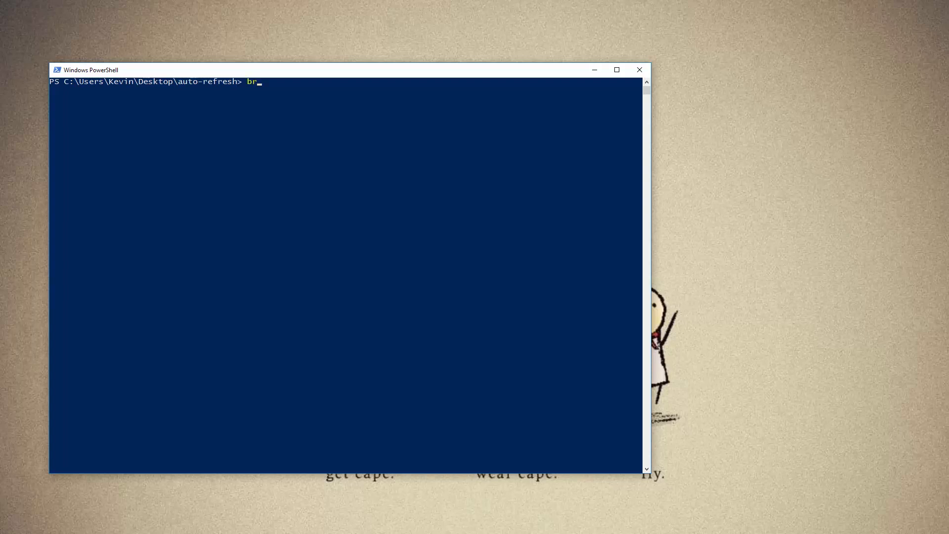
text(owser-sync)
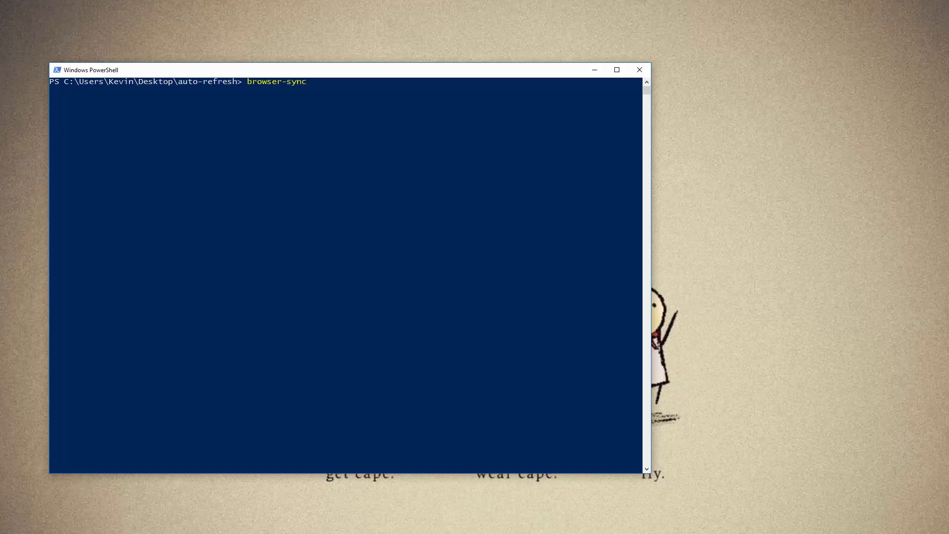
text(s)
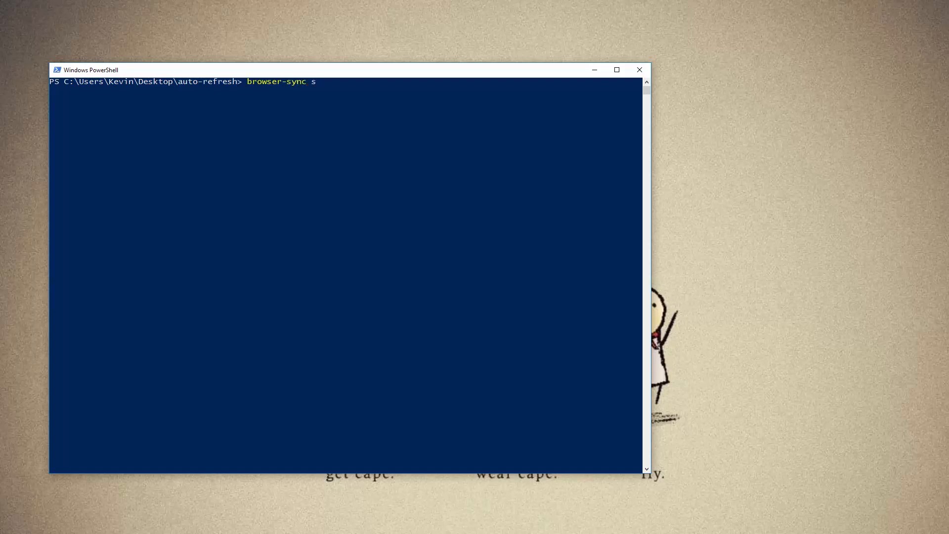
text(tart)
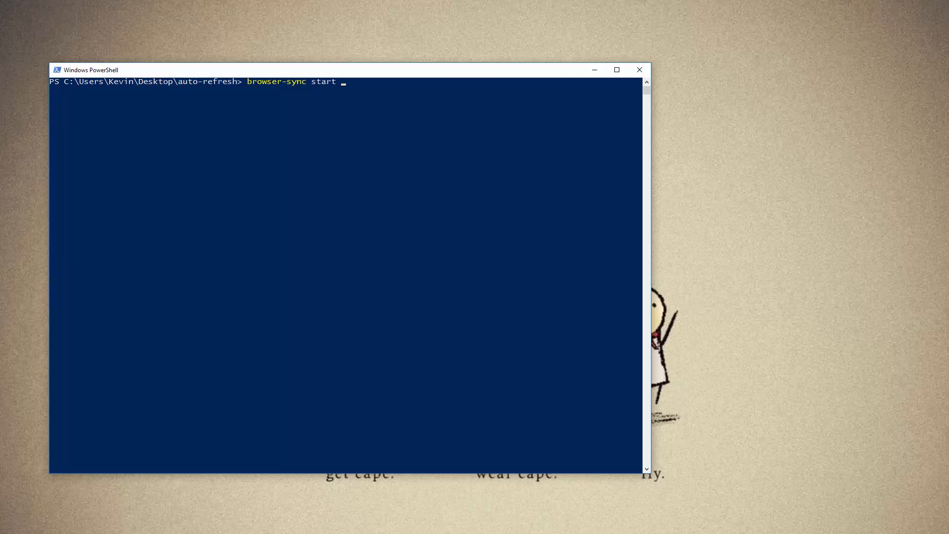
text(--)
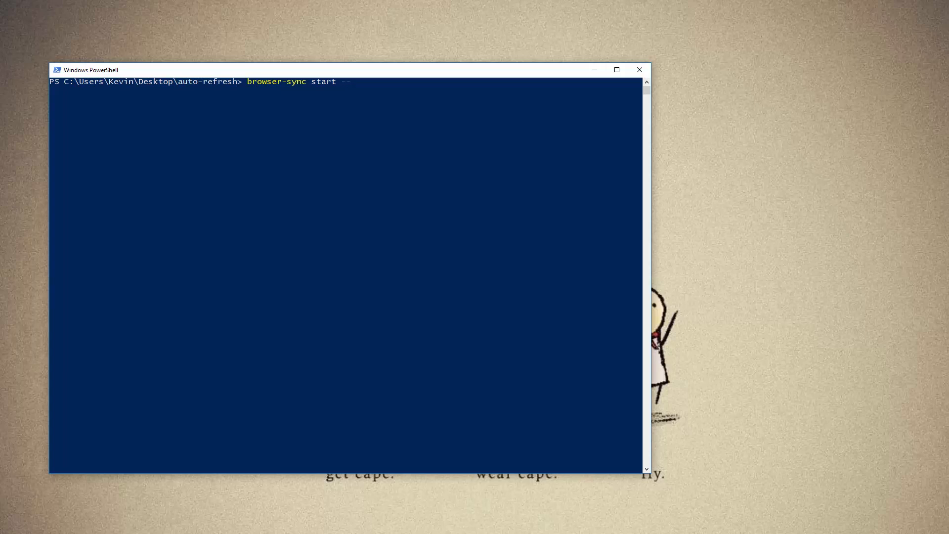
text(server)
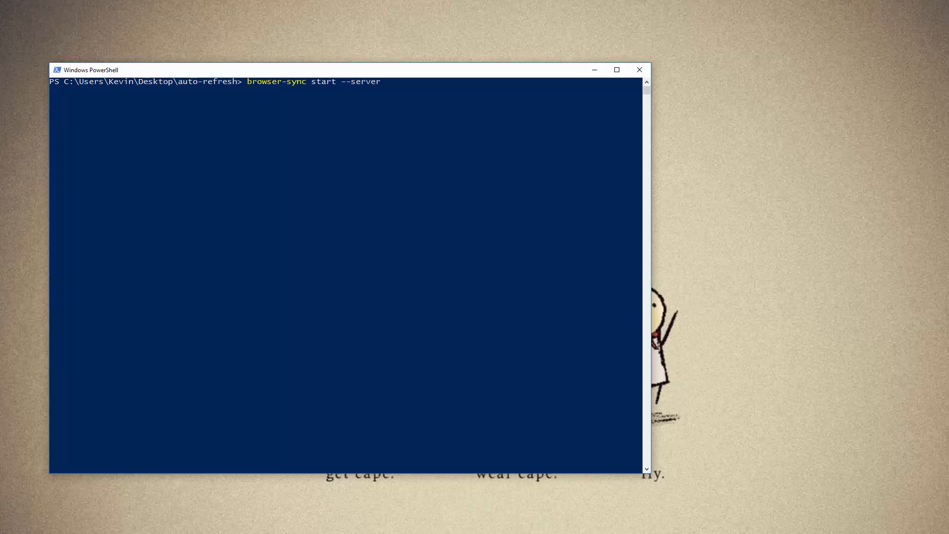
text(--files)
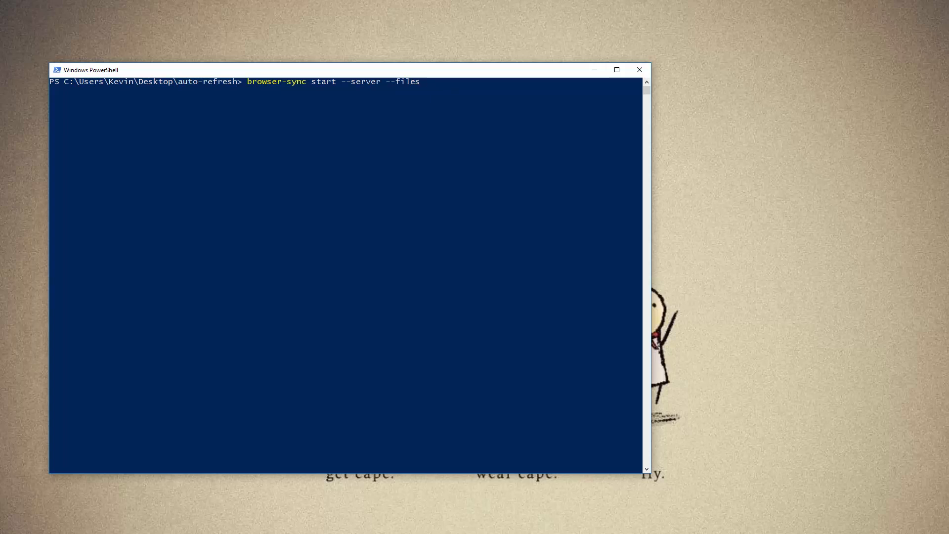
mouse_move(781, 391)
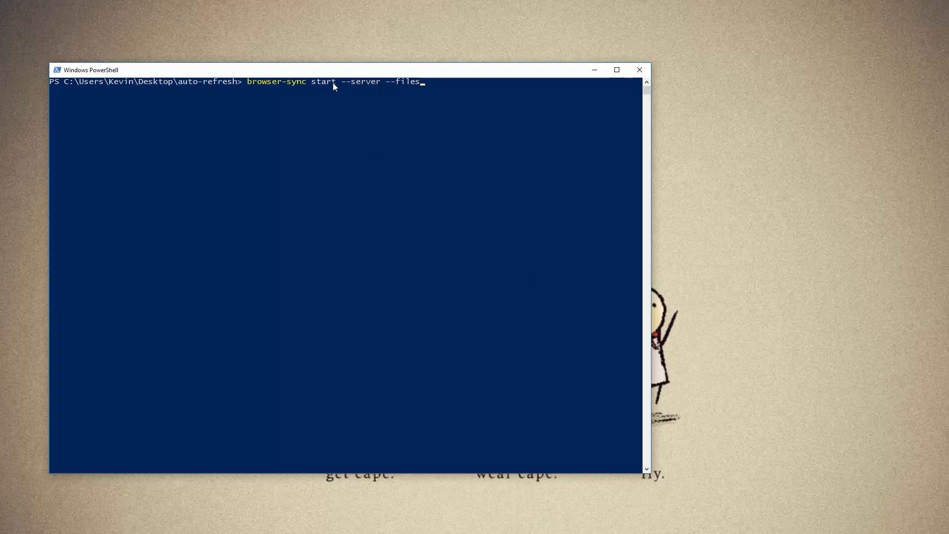
mouse_move(404, 83)
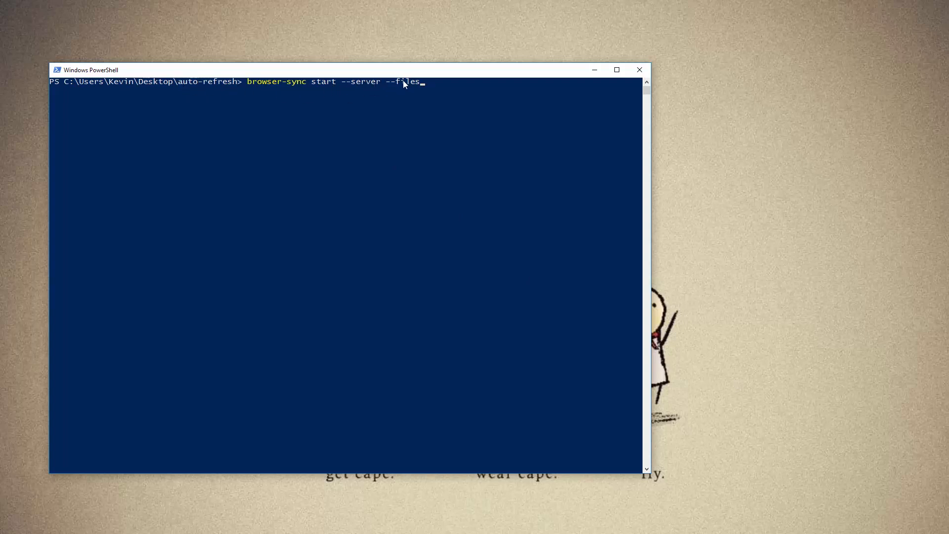
mouse_move(433, 95)
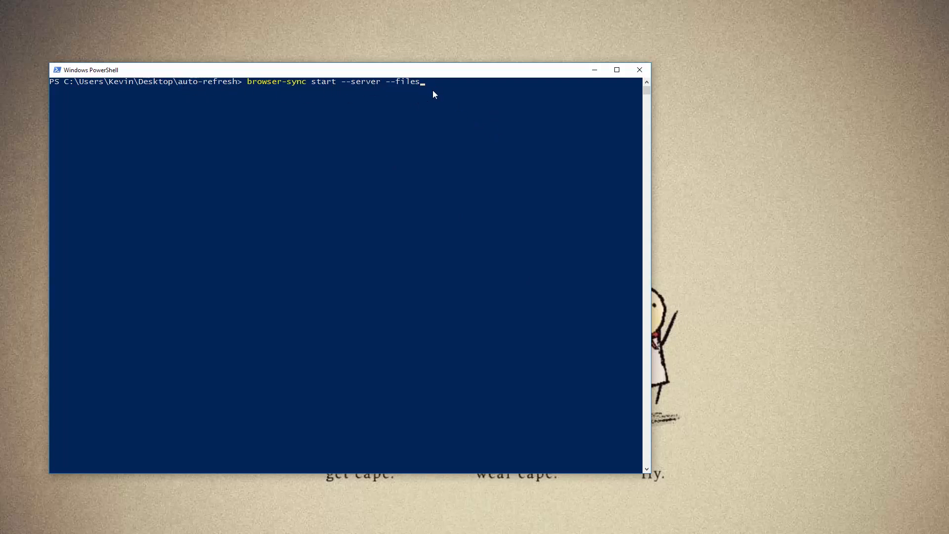
mouse_move(808, 177)
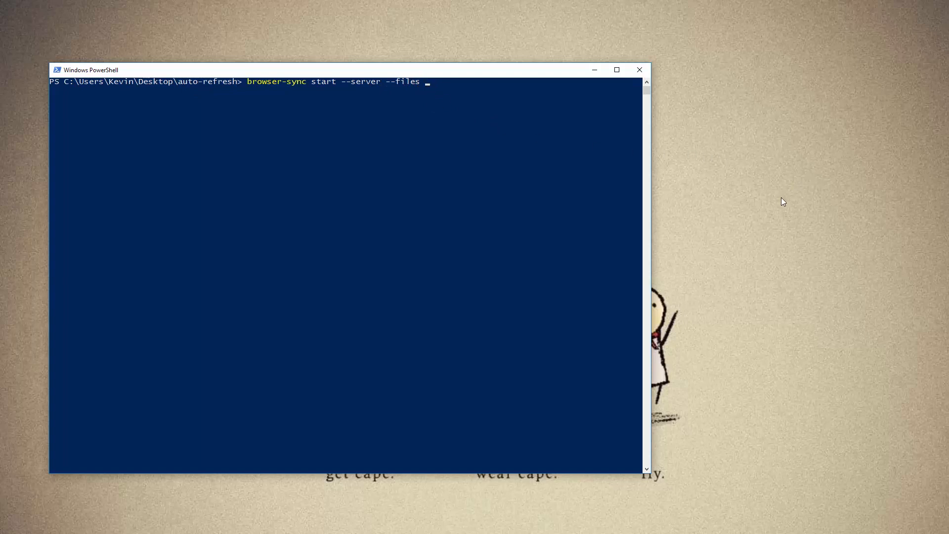
- Add the watch patterns *.html and css/*.css to the command
text(*.)
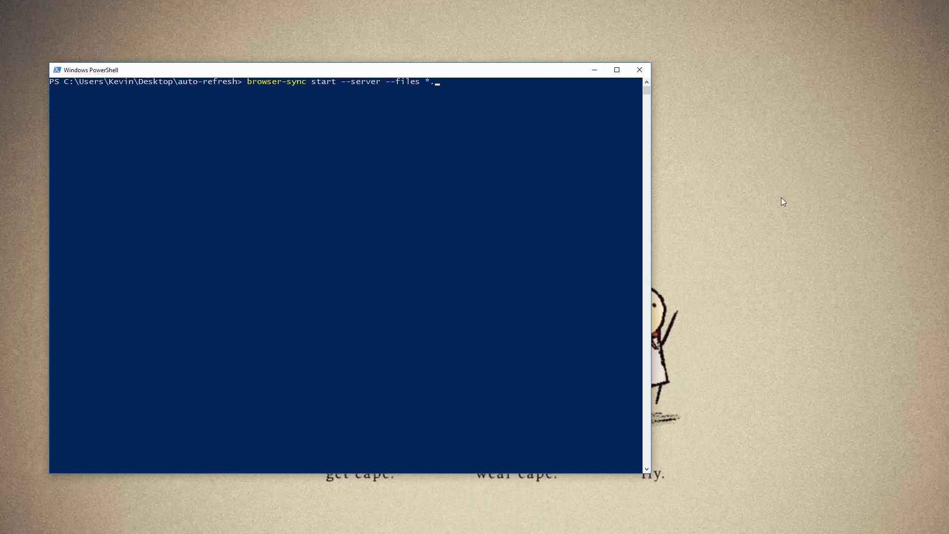
text(html)
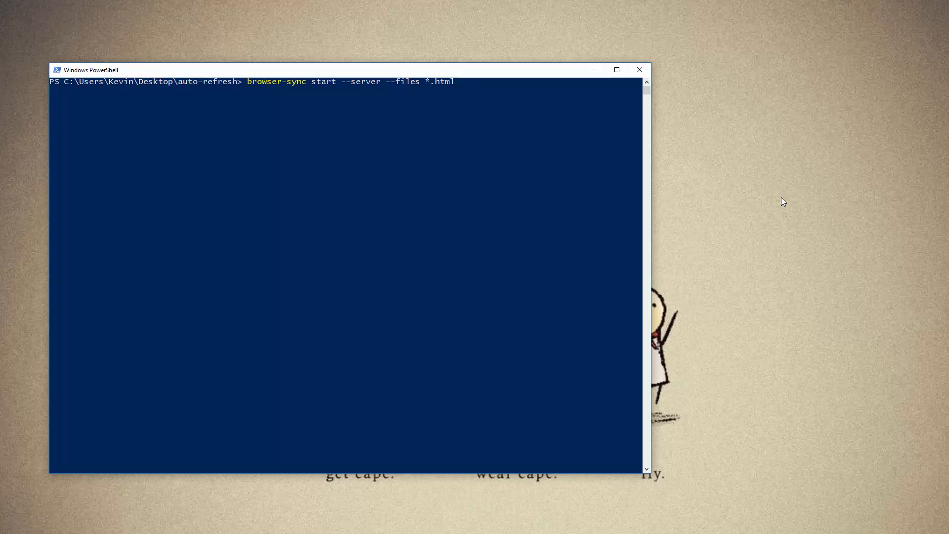
text(css/)
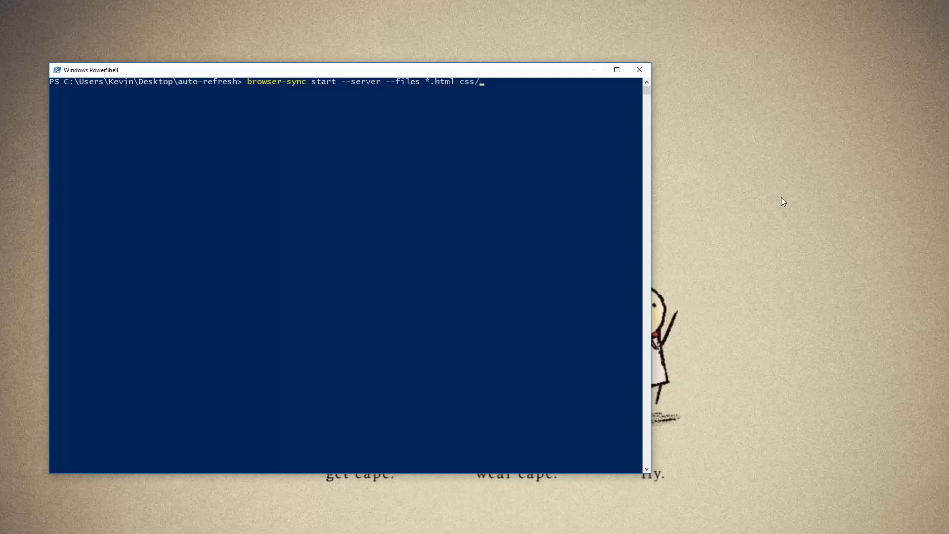
text(*)
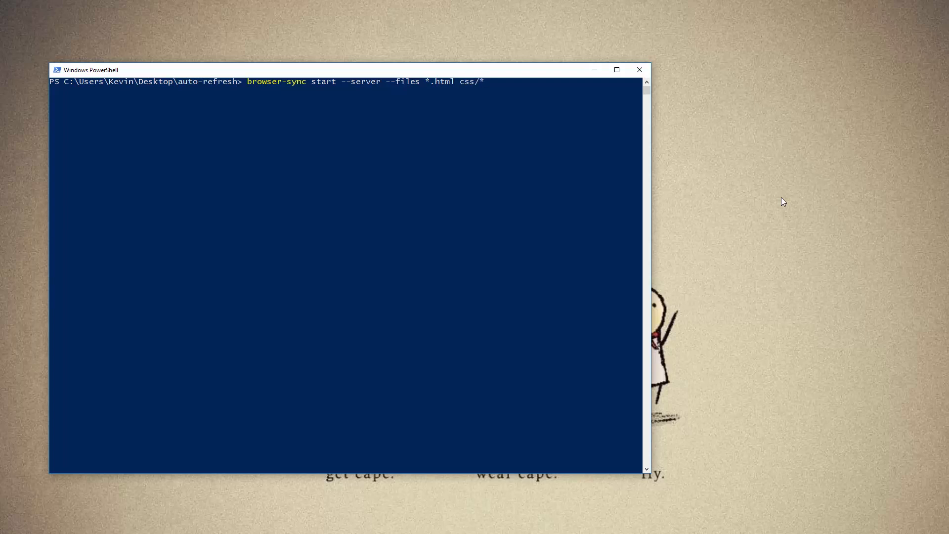
text(.css)
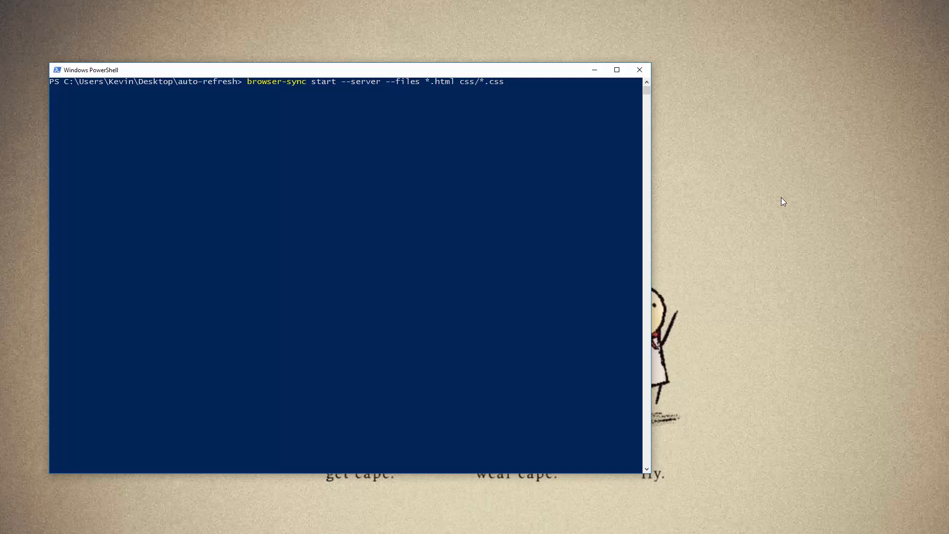
mouse_move(205, 85)
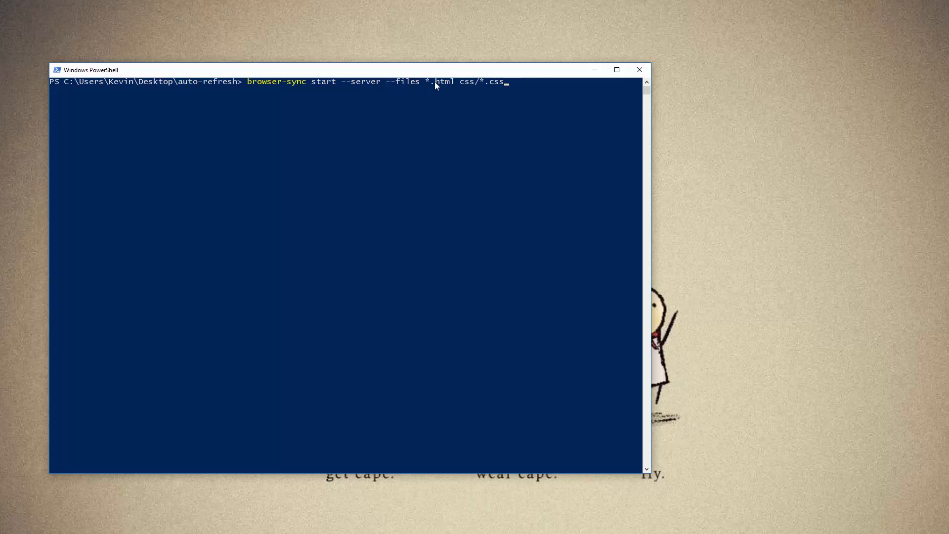
mouse_move(476, 87)
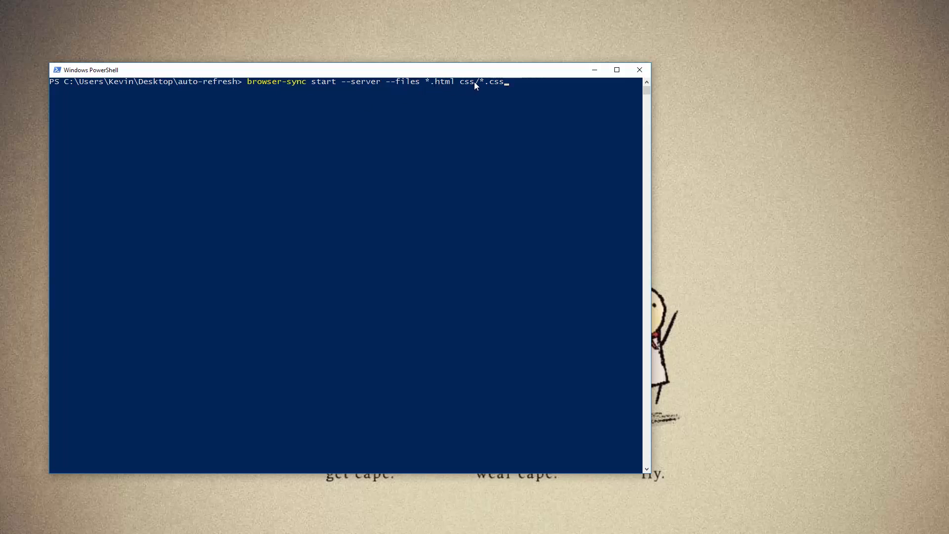
mouse_move(482, 88)
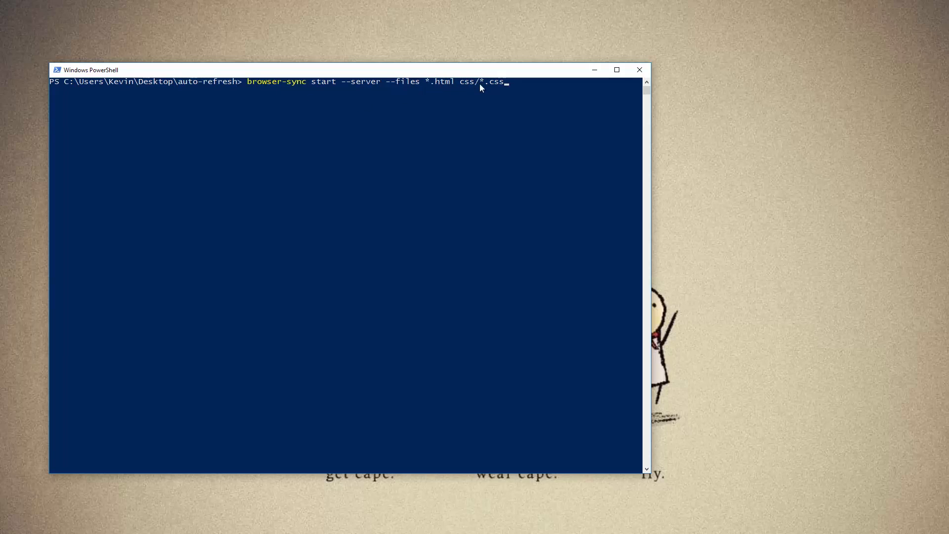
mouse_move(695, 140)
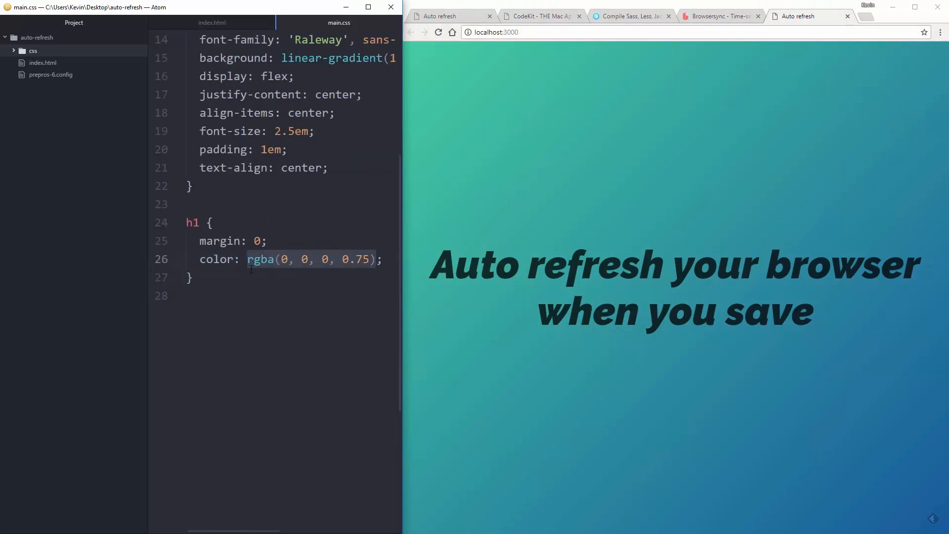
- Set the h1 colour to red in main.css, then switch to index.html to edit the heading text
text(red;)
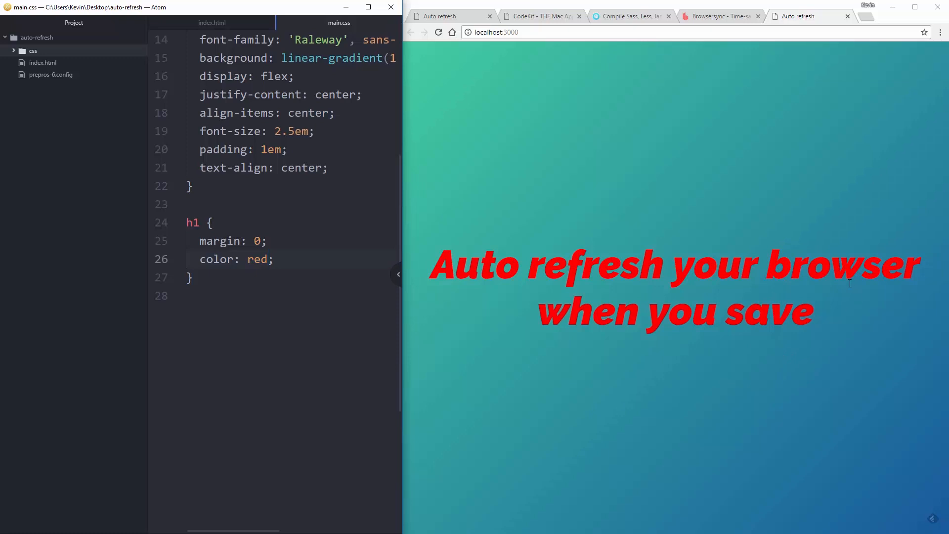
mouse_move(212, 23)
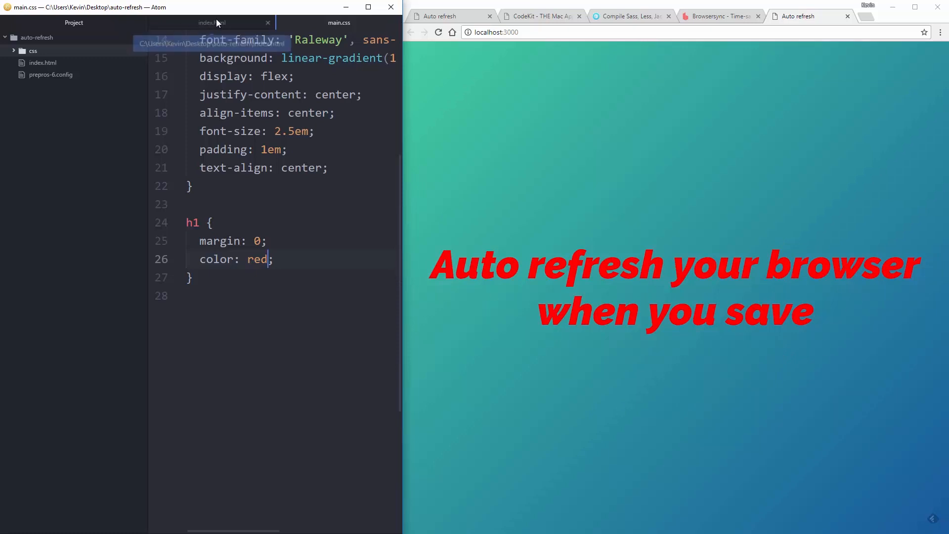
click(211, 23)
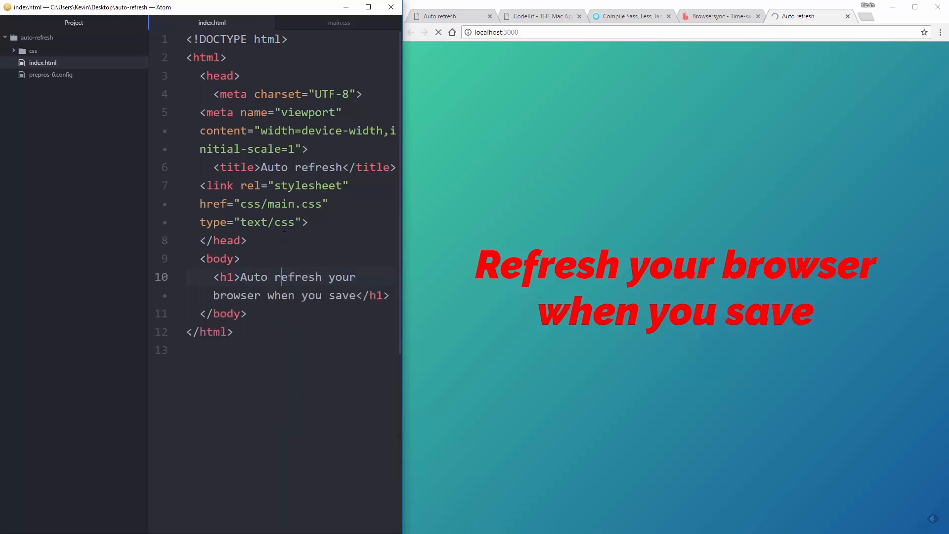
click(339, 22)
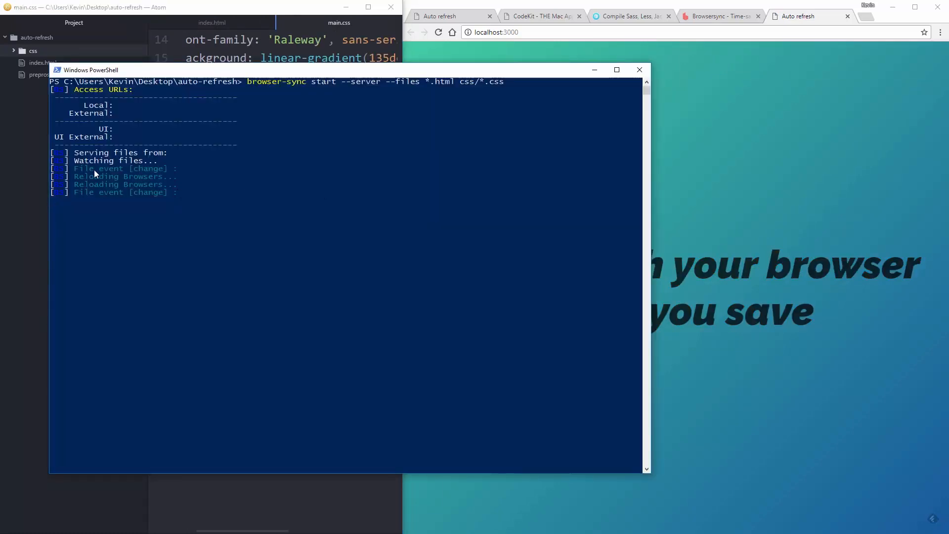
mouse_move(136, 169)
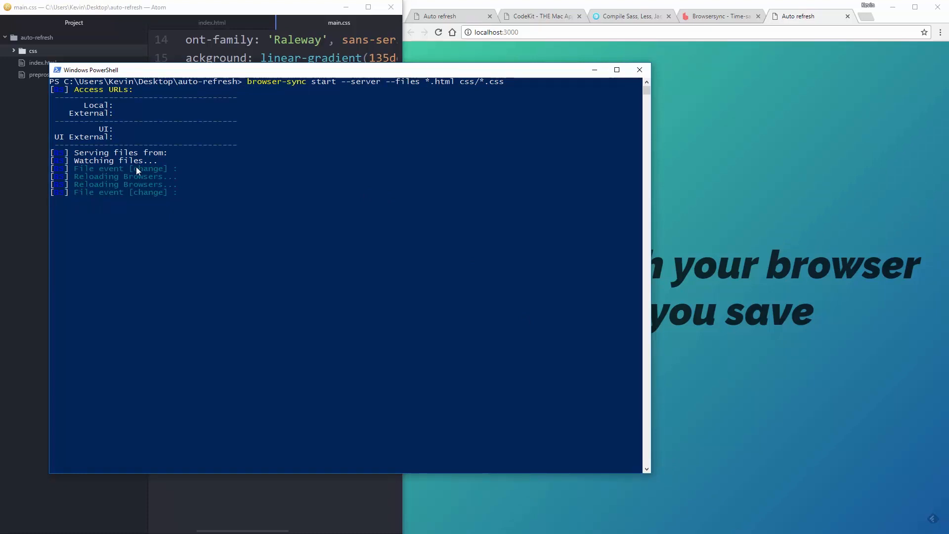
mouse_move(170, 198)
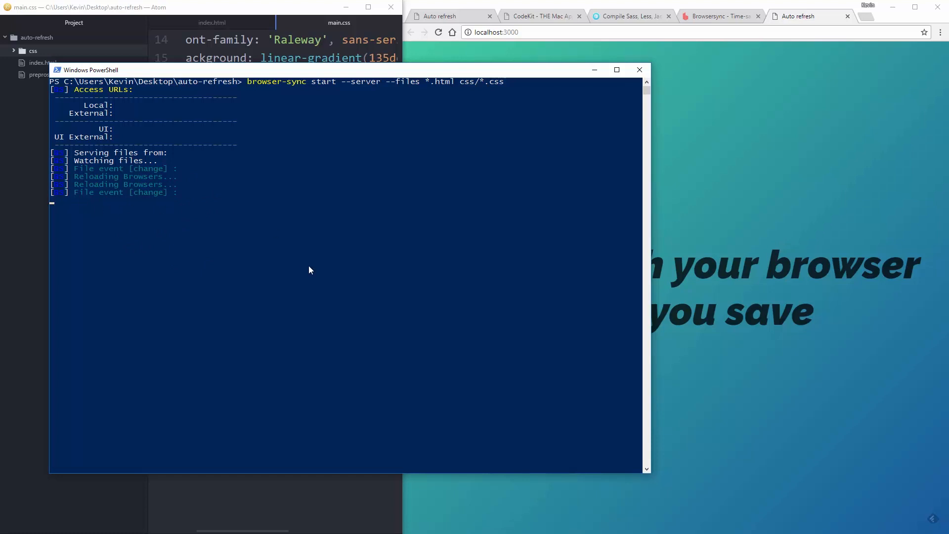
mouse_move(582, 83)
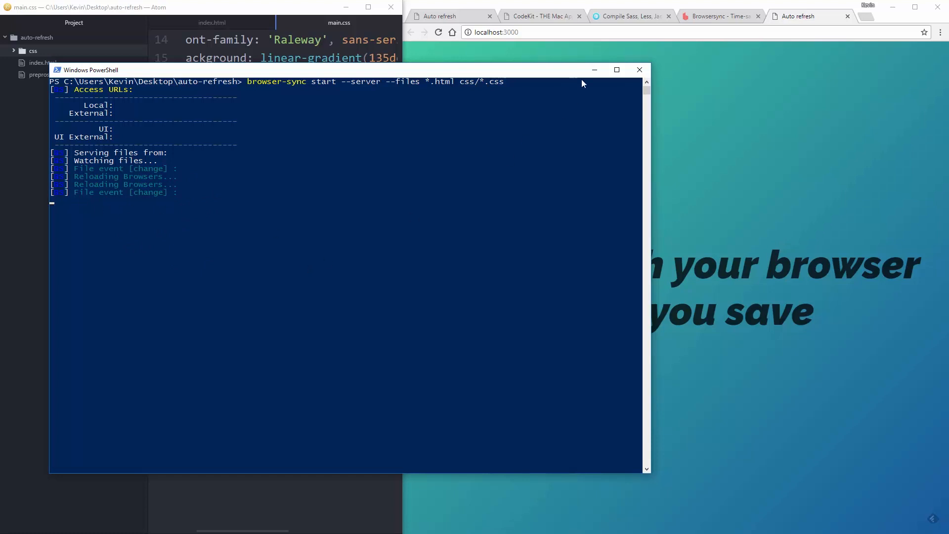
mouse_move(309, 186)
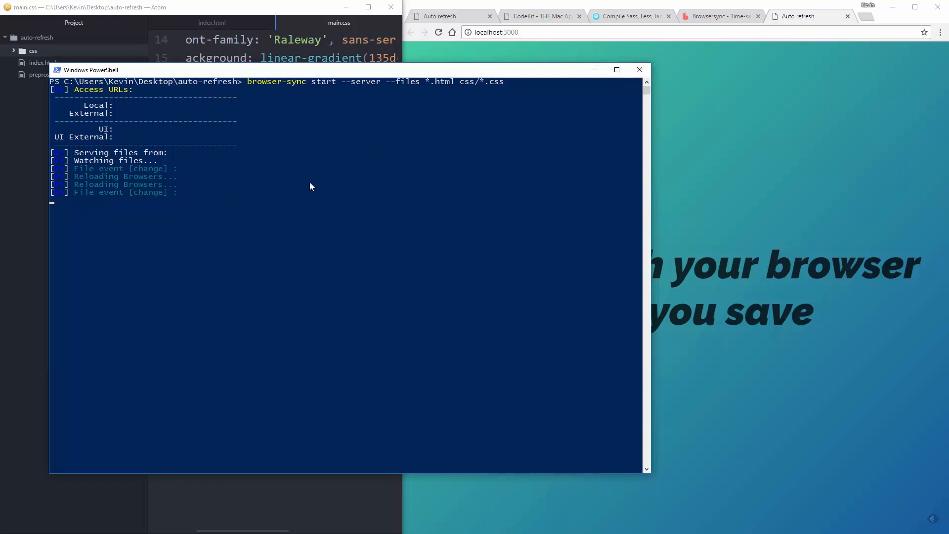
mouse_move(254, 173)
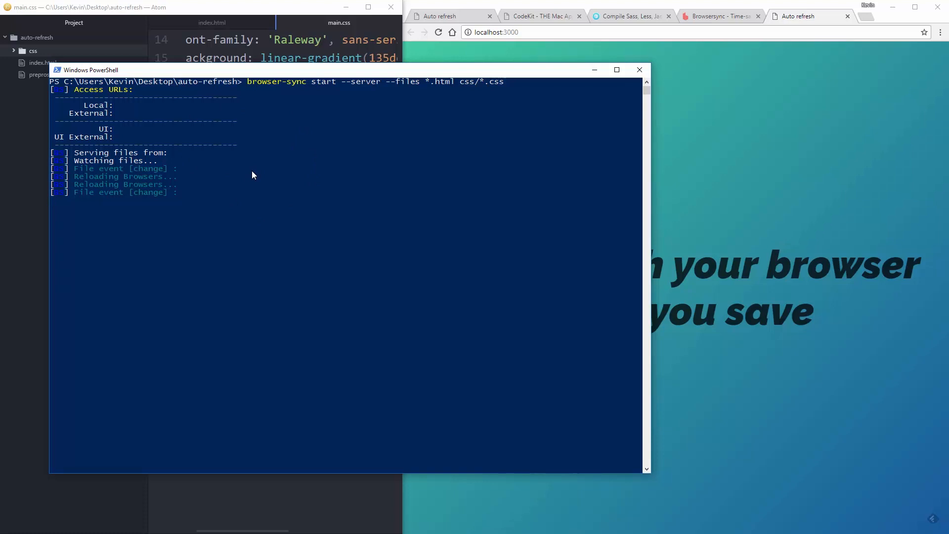
- Stop Browsersync with Ctrl+C and answer y to terminate the batch job
key(ctrl+c)
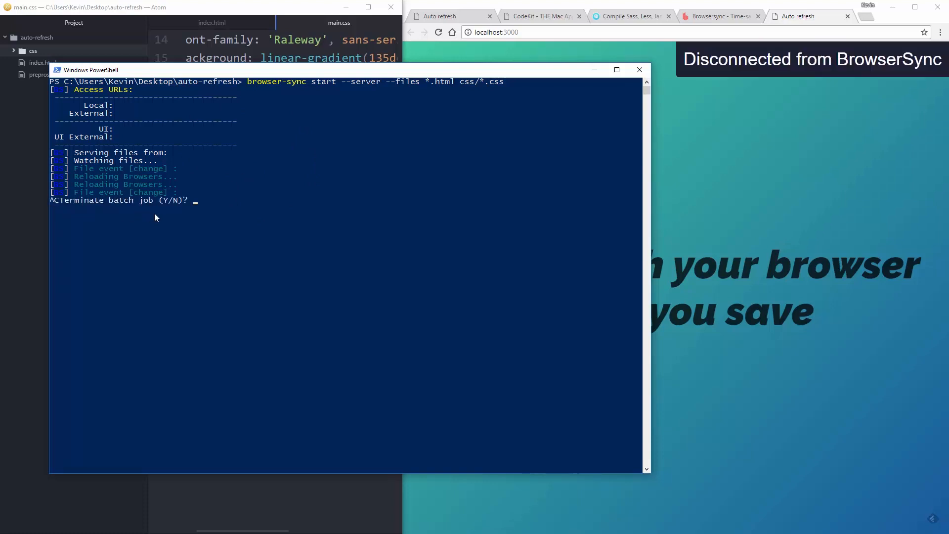
text(y)
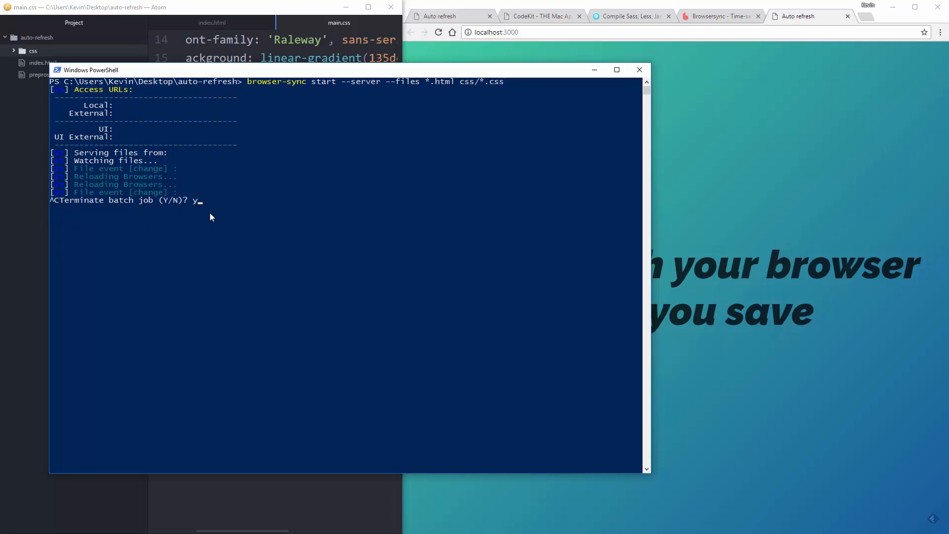
key(enter)
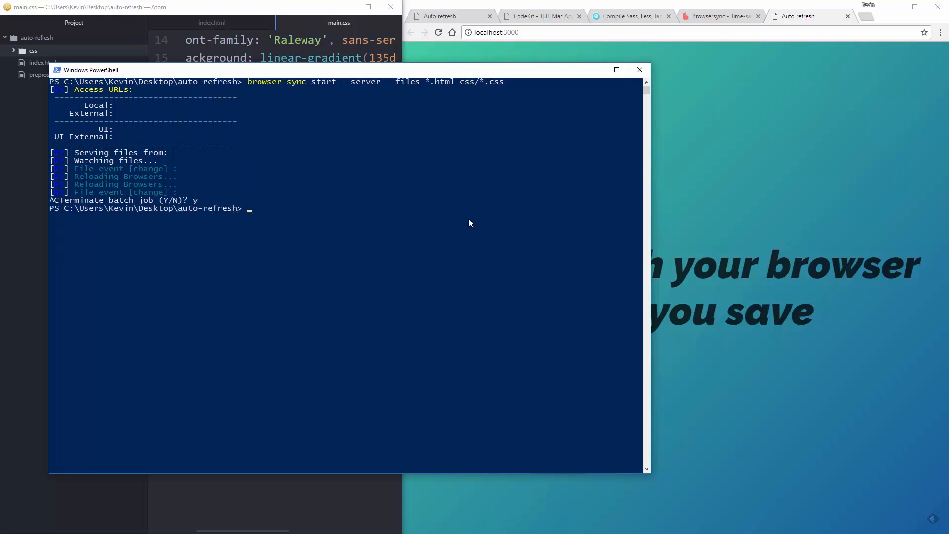
mouse_move(406, 198)
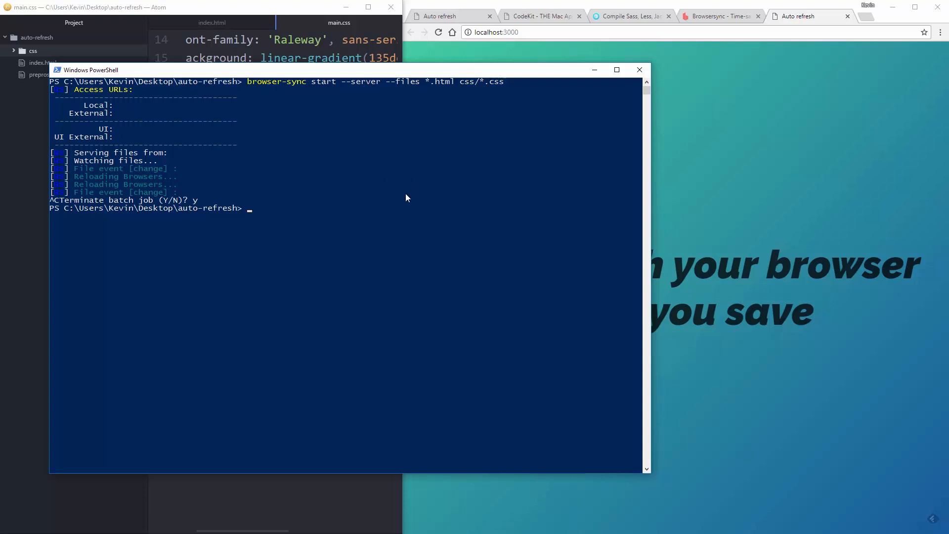
- Type the shorthand command browser-sync start -s -f *.html css/*.css
text(browser-sync start)
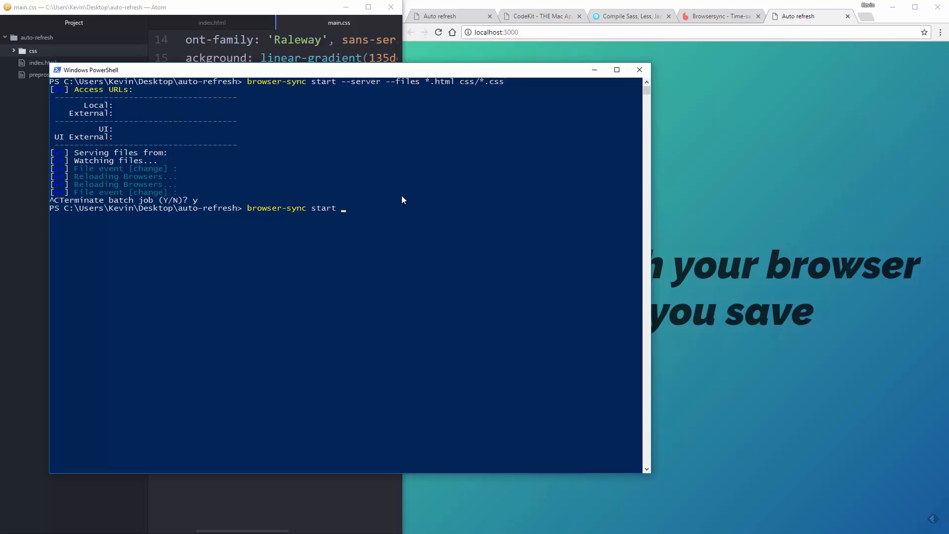
text(-s -f)
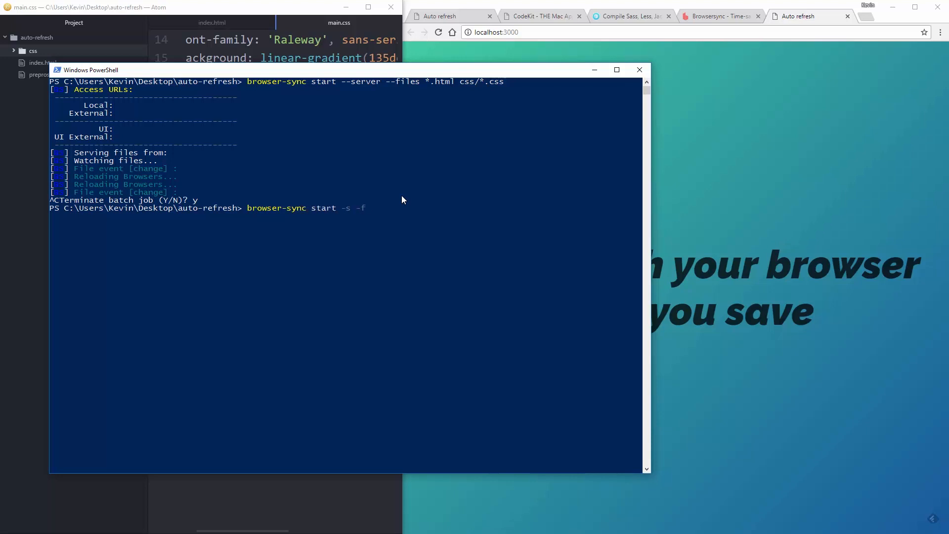
text(*.)
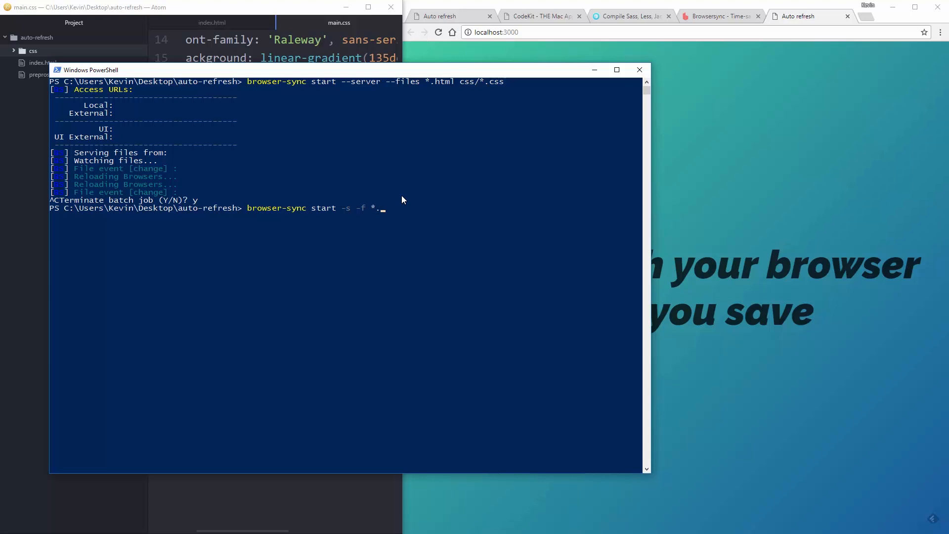
text(html css/)
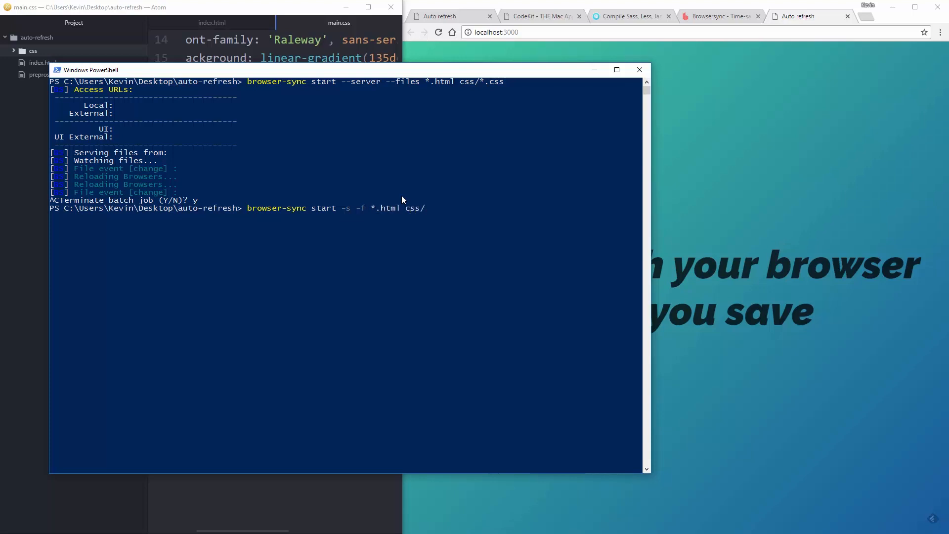
text(/*.cs)
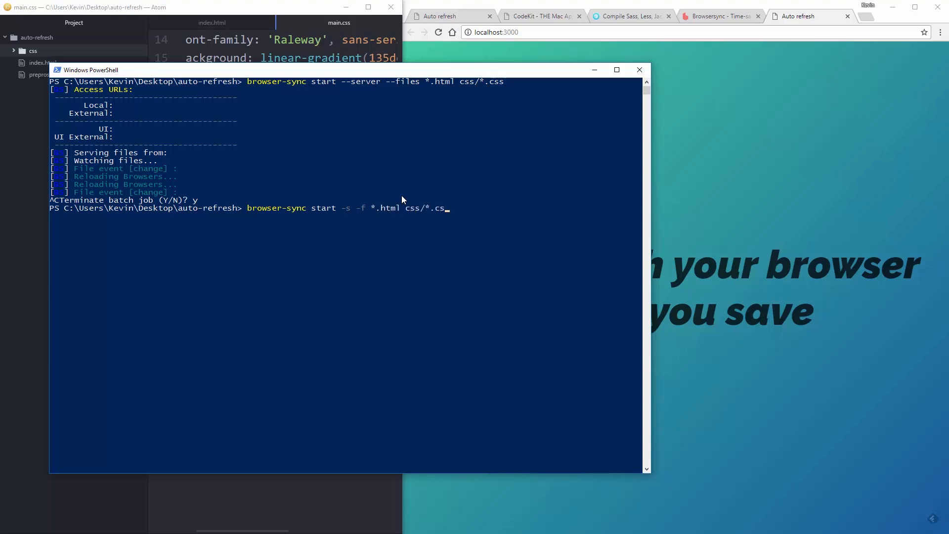